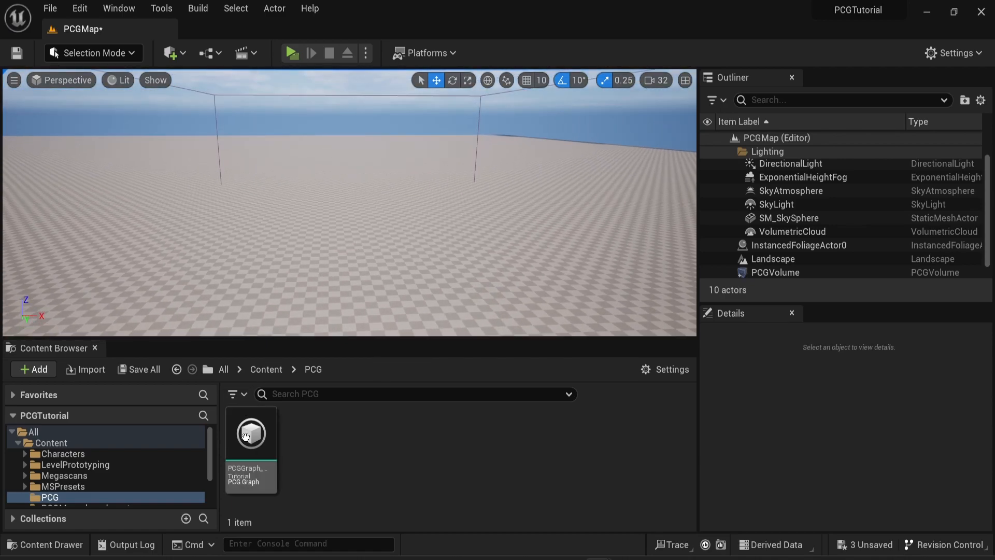
Step: Open PCGGraph_Tutorial for editing and clear its canvas down to the Input node
{"action": "double_click", "coordinate": [251, 433]}
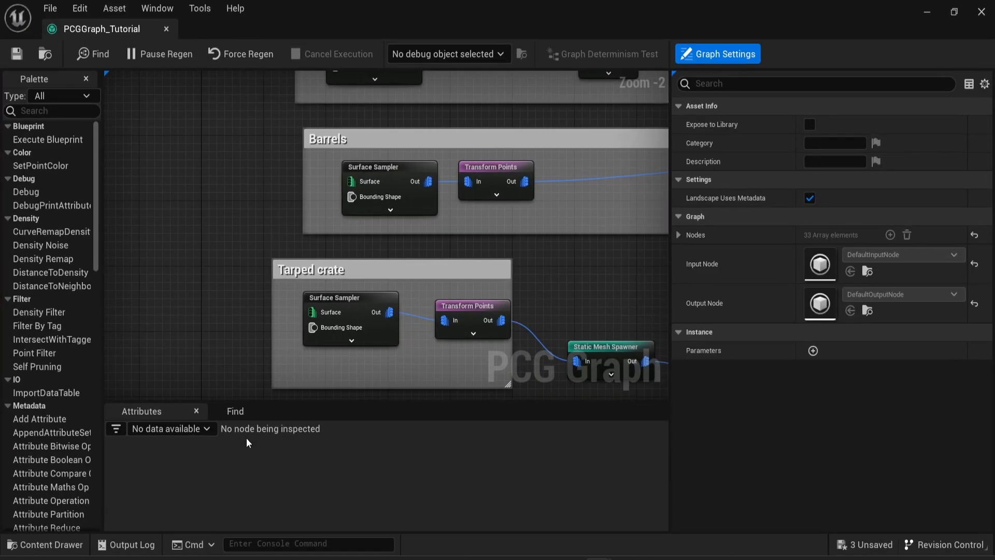
{"action": "scroll", "scroll_direction": "down", "scroll_amount": 3}
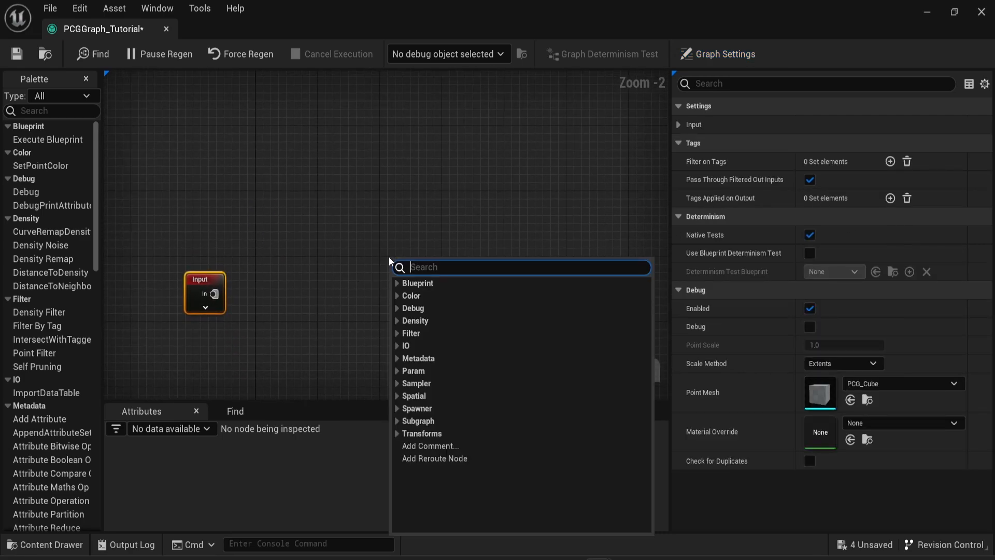
Step: Add a Spline Sampler and a Get Spline Data node, wiring the spline data into the sampler
{"action": "type", "text": "splin"}
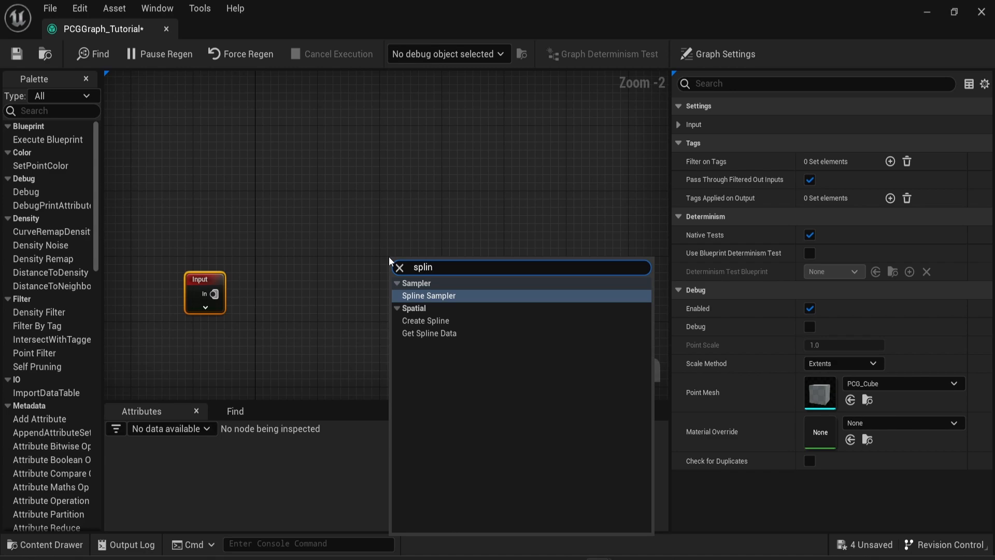
{"action": "left_click", "coordinate": [430, 295]}
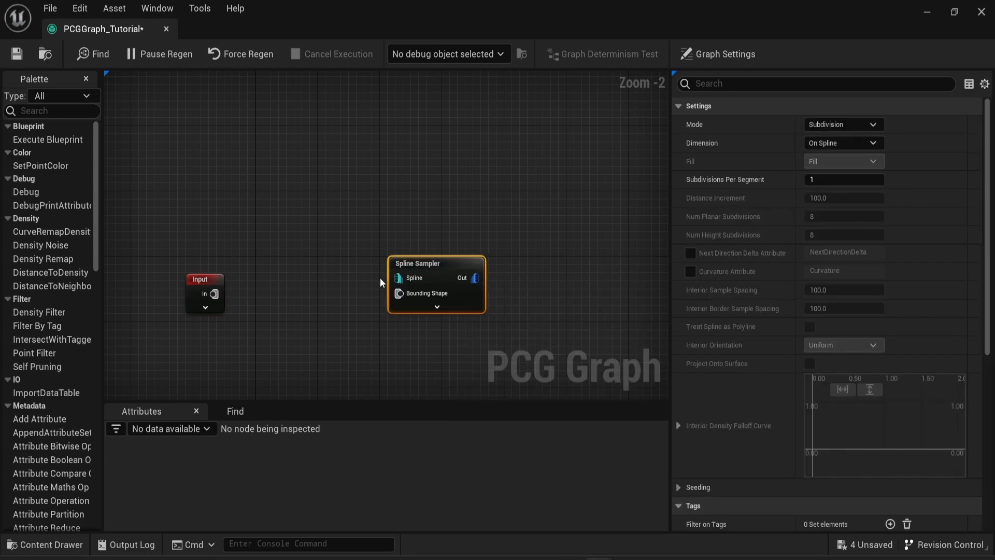
{"action": "mouse_move", "coordinate": [381, 305]}
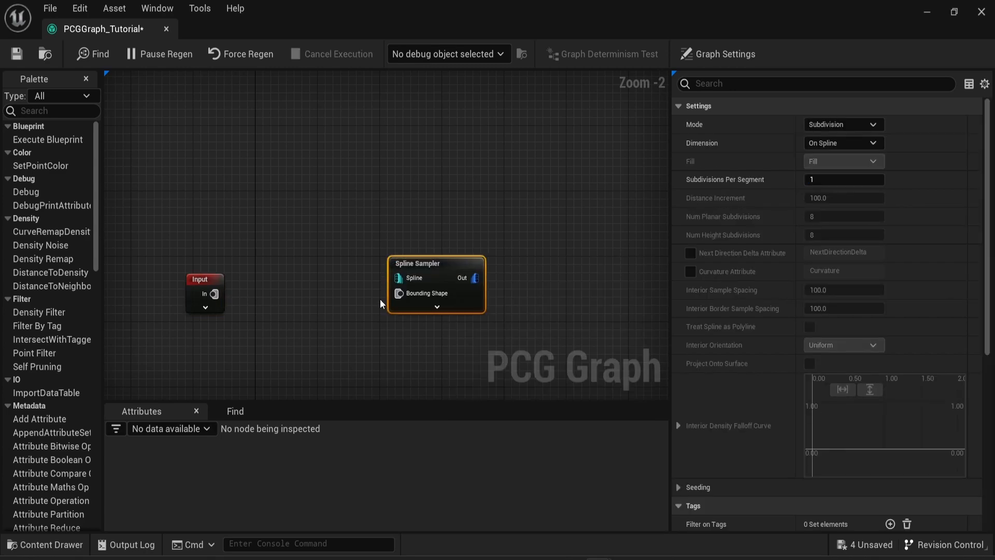
{"action": "right_click", "coordinate": [382, 303]}
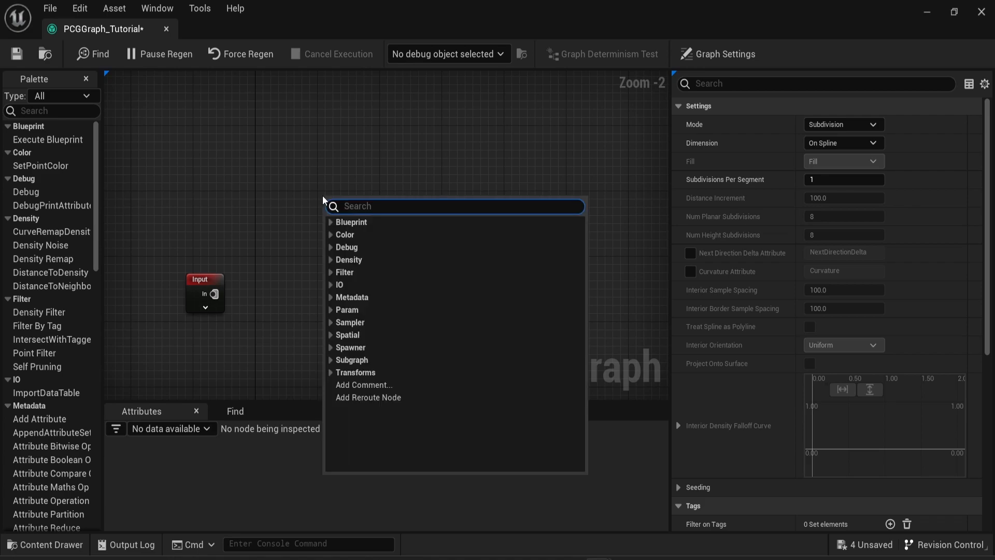
{"action": "left_click", "coordinate": [354, 204]}
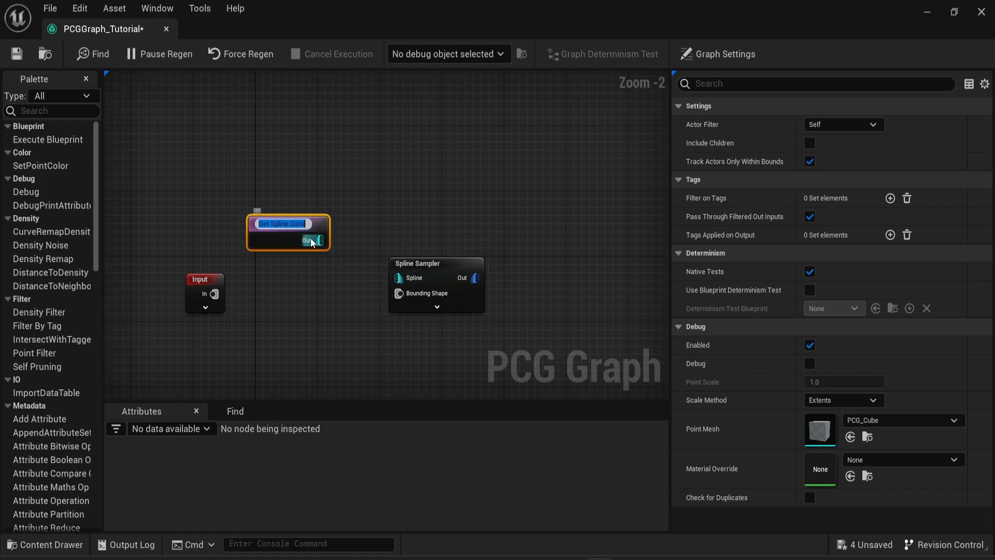
{"action": "left_click_drag", "start_coordinate": [309, 240], "coordinate": [399, 278]}
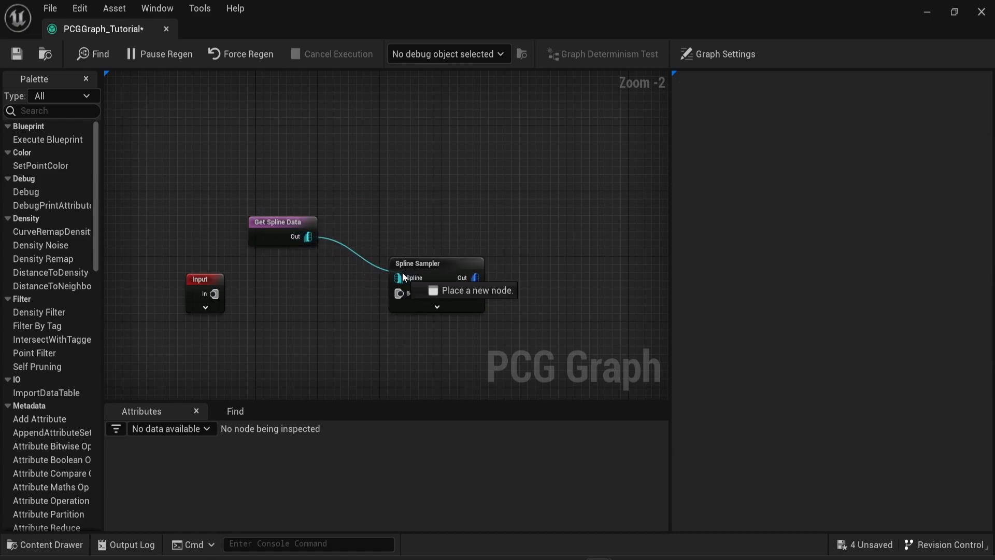
{"action": "mouse_move", "coordinate": [281, 222]}
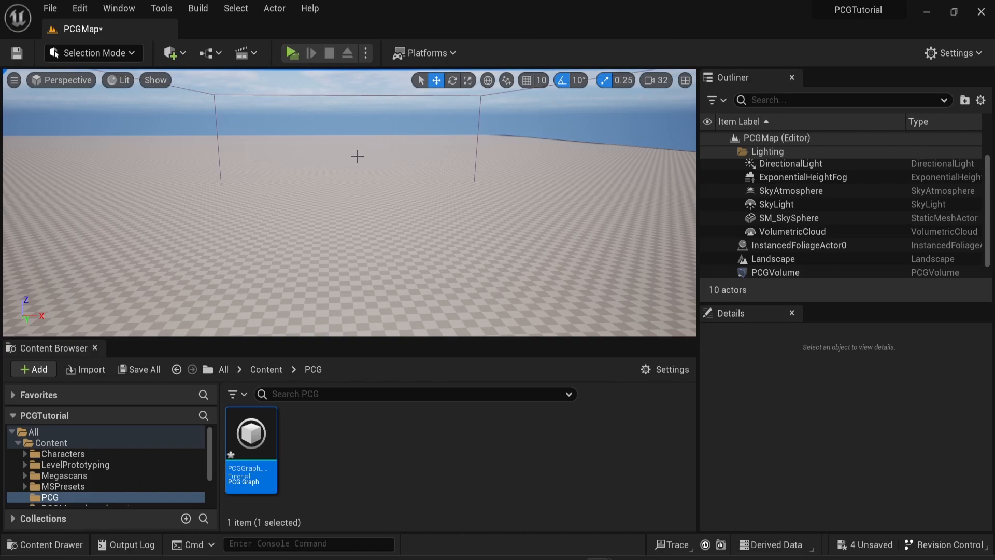
{"action": "mouse_move", "coordinate": [310, 452]}
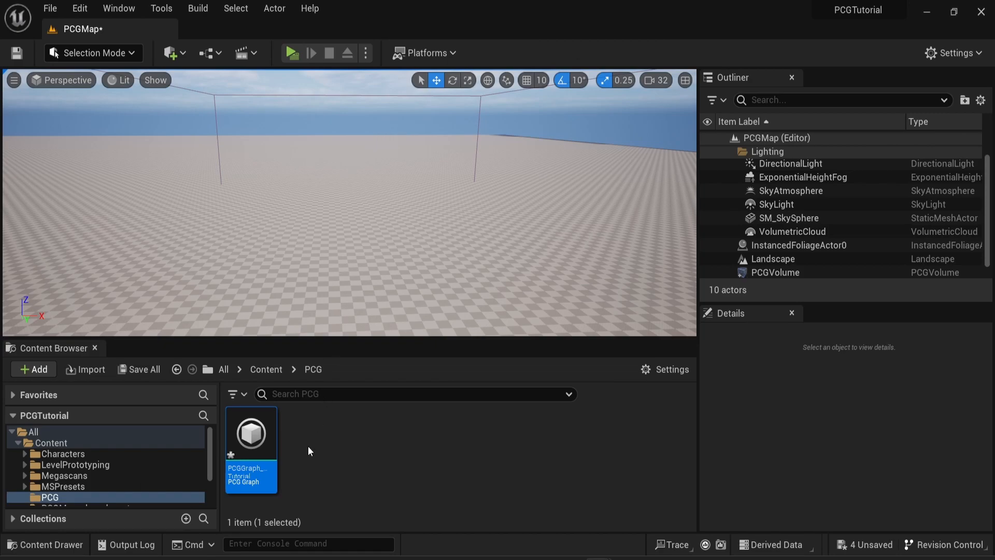
{"action": "mouse_move", "coordinate": [308, 461]}
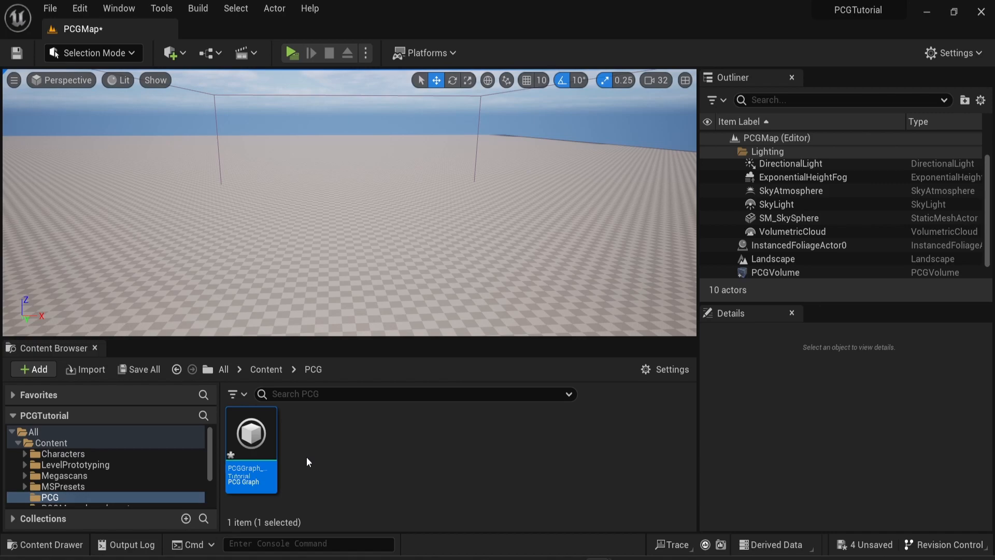
Step: Create an Actor Blueprint Class in the PCG folder named Bp_SplineTutorial
{"action": "left_click", "coordinate": [33, 369]}
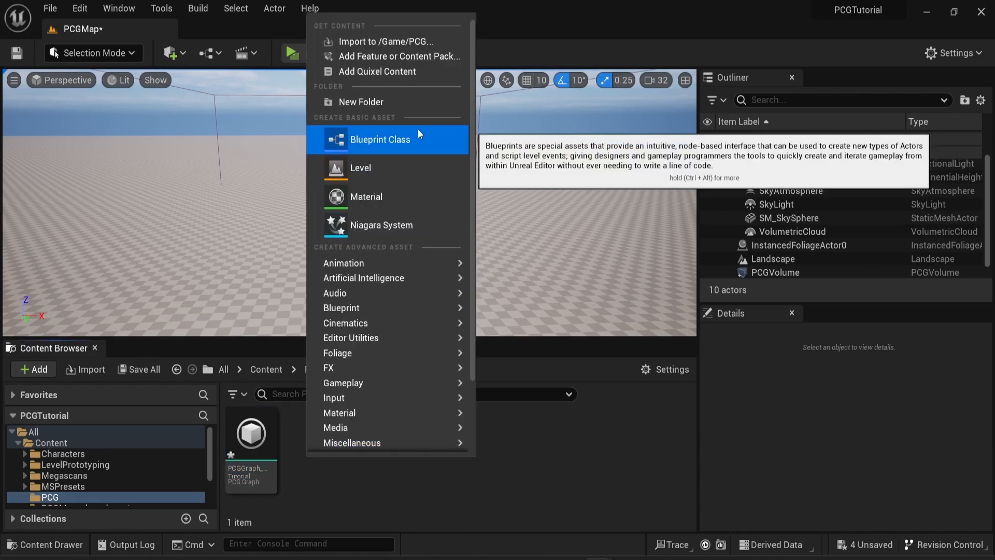
{"action": "left_click", "coordinate": [379, 139]}
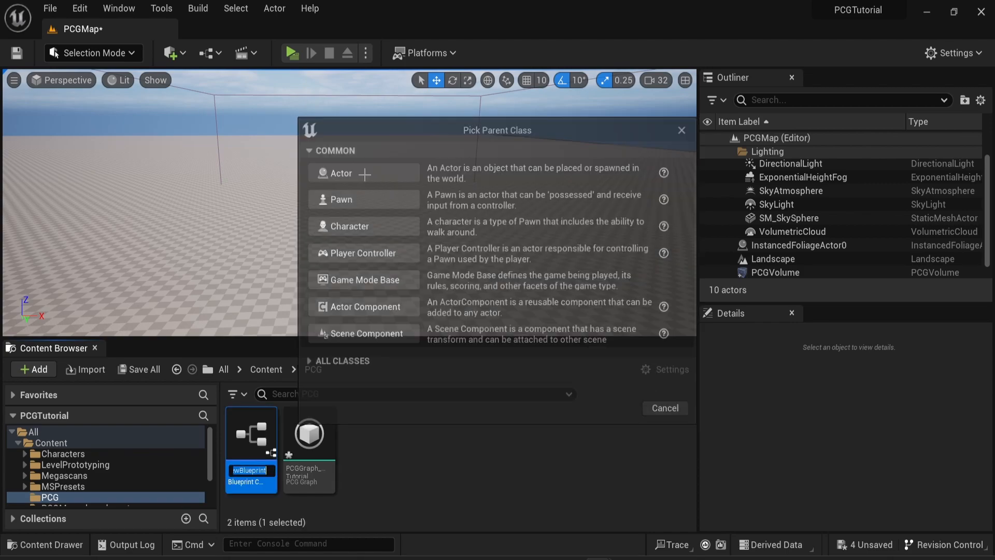
{"action": "type", "text": "Bp_S"}
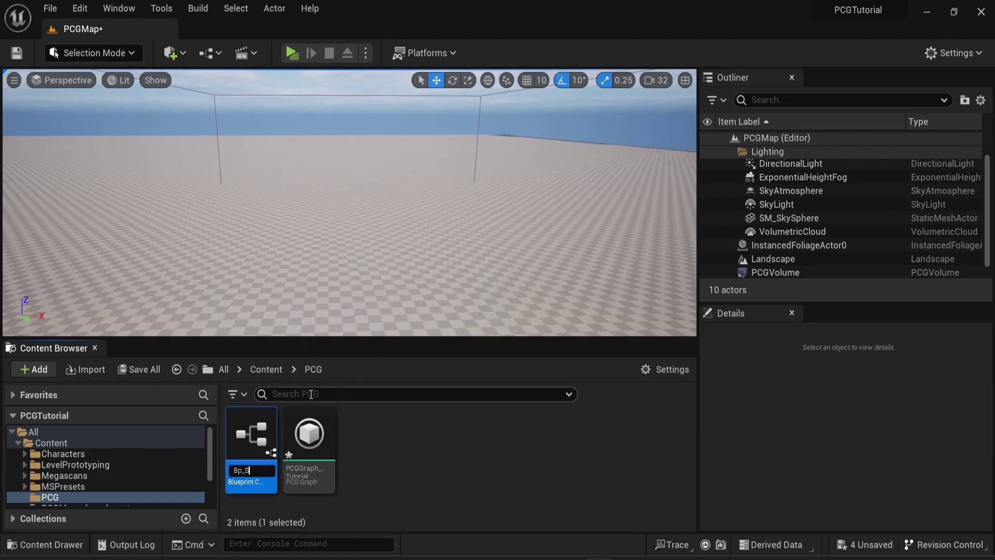
{"action": "type", "text": "SplineTutor"}
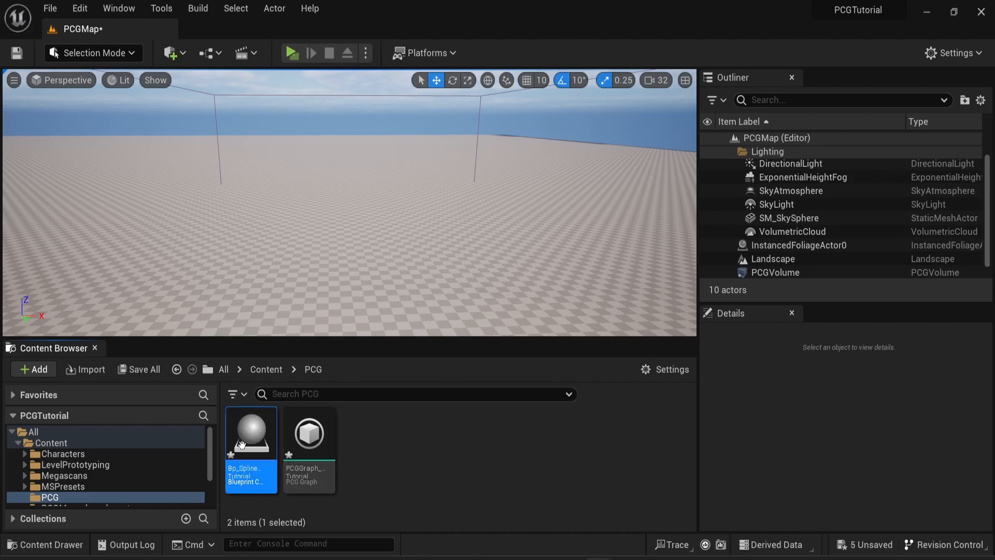
Step: Add a Spline component to Bp_SplineTutorial, then compile and save the Blueprint
{"action": "double_click", "coordinate": [250, 437]}
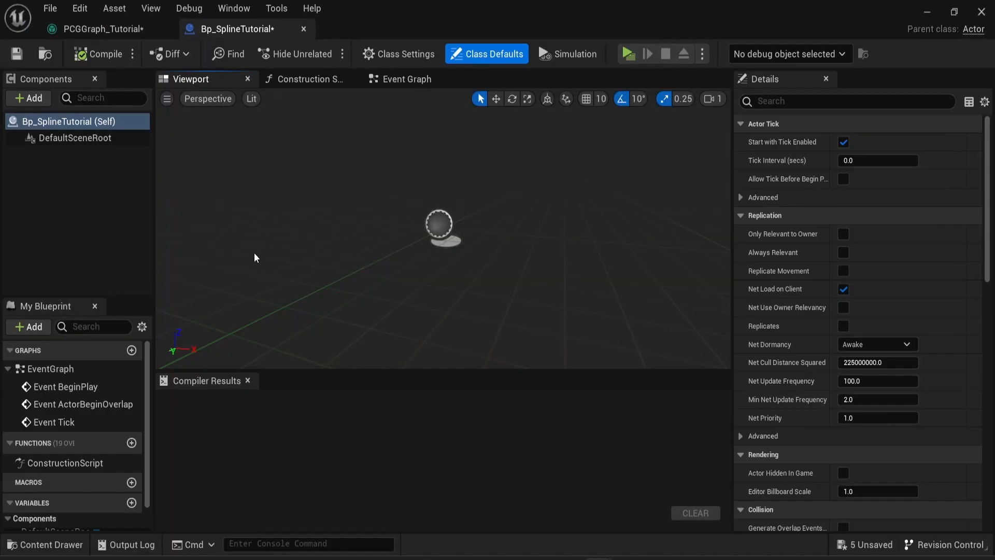
{"action": "left_click", "coordinate": [28, 97]}
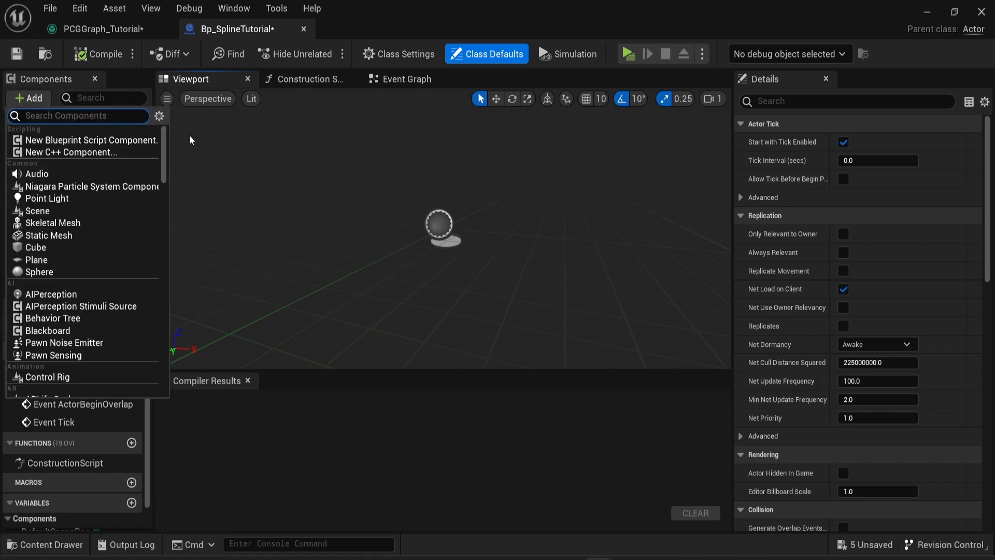
{"action": "type", "text": "splin"}
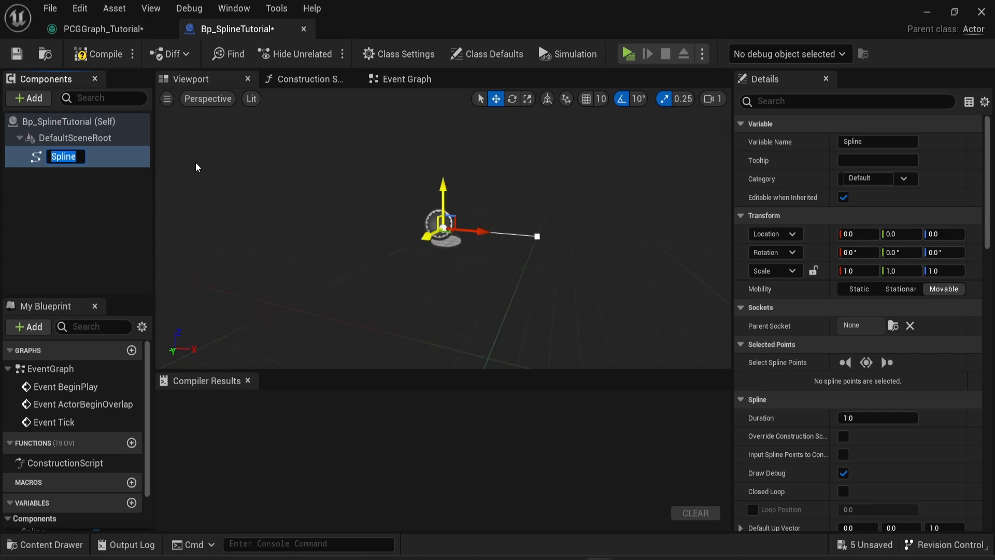
{"action": "left_click", "coordinate": [522, 278]}
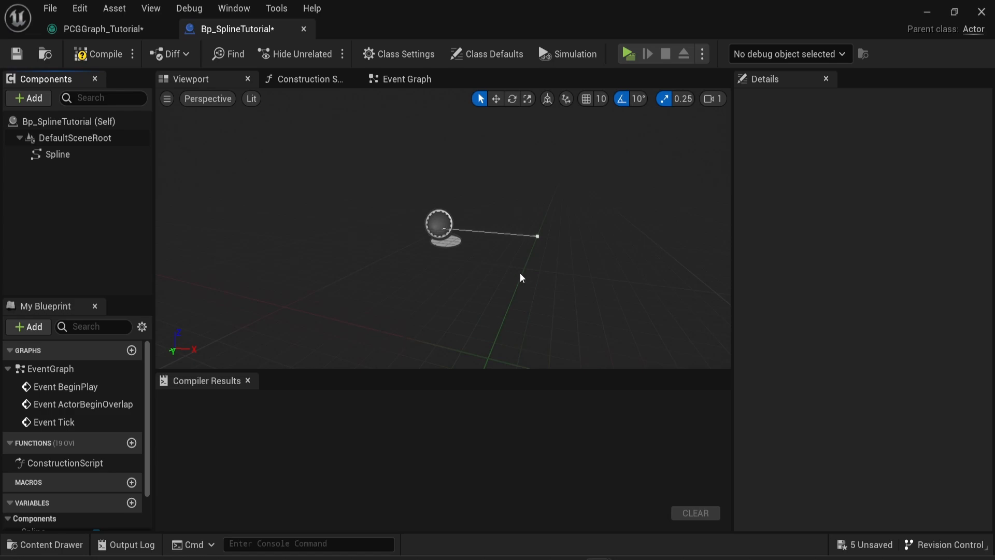
{"action": "left_click", "coordinate": [106, 54]}
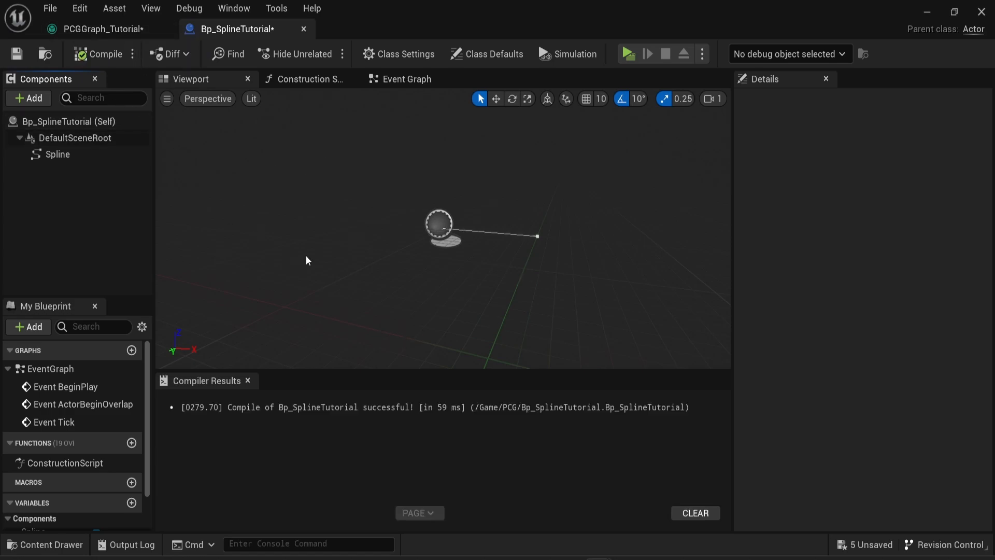
{"action": "left_click", "coordinate": [98, 28]}
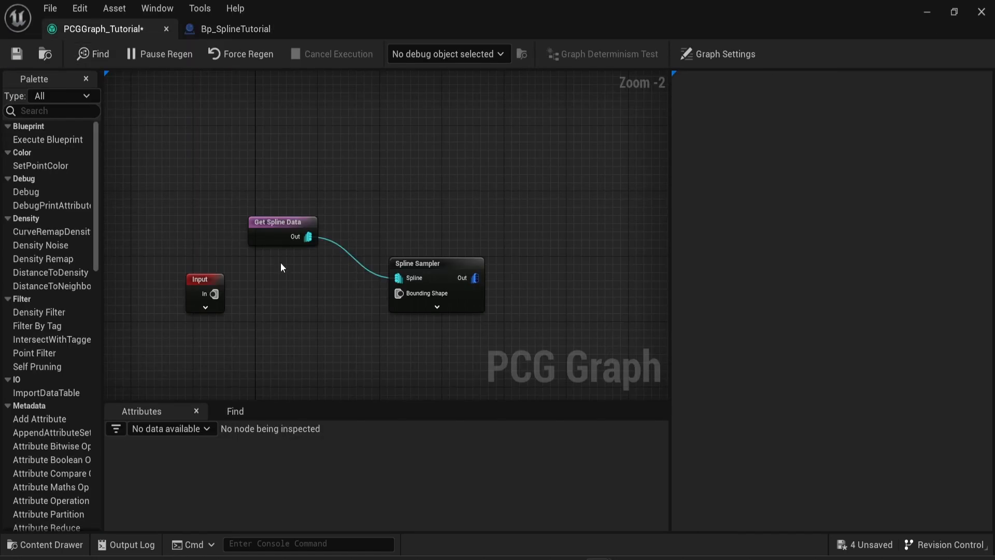
Step: Set Get Spline Data to find world actors by tag, then switch to Bp_SplineTutorial
{"action": "left_click", "coordinate": [282, 221]}
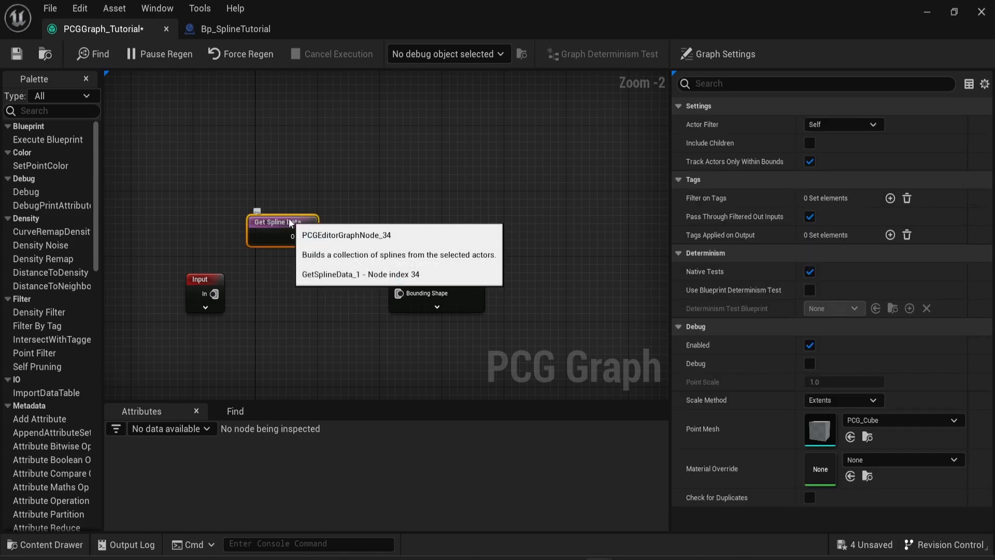
{"action": "mouse_move", "coordinate": [226, 54]}
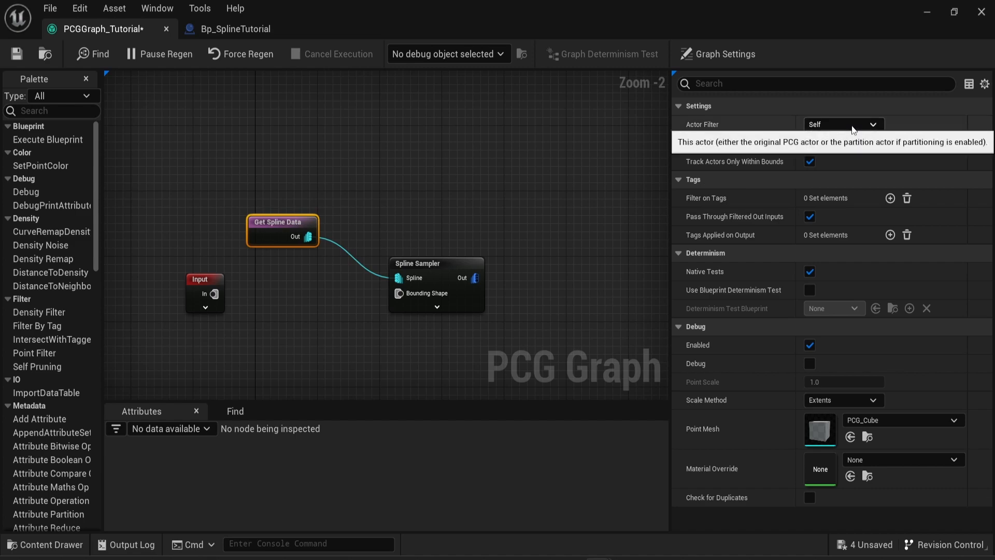
{"action": "left_click", "coordinate": [844, 124]}
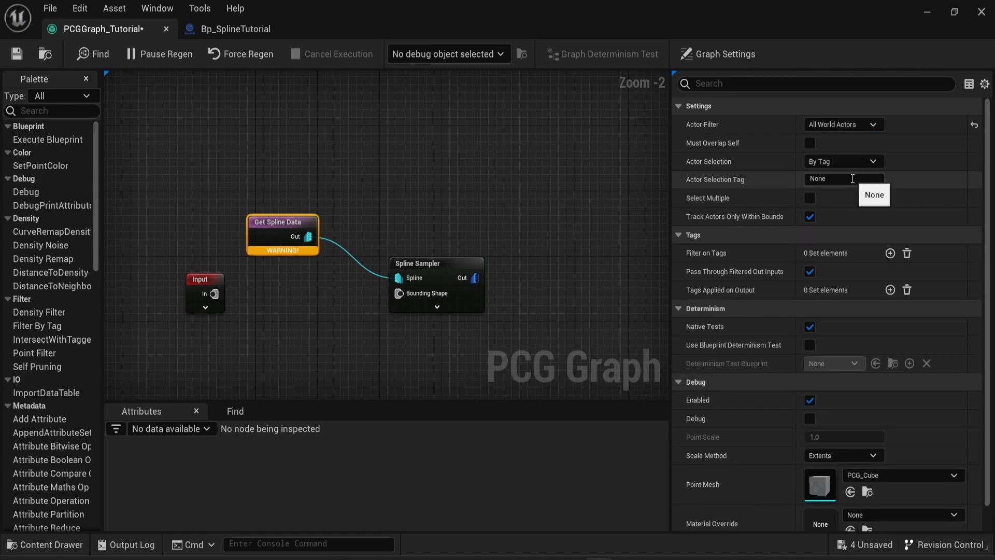
{"action": "mouse_move", "coordinate": [255, 261]}
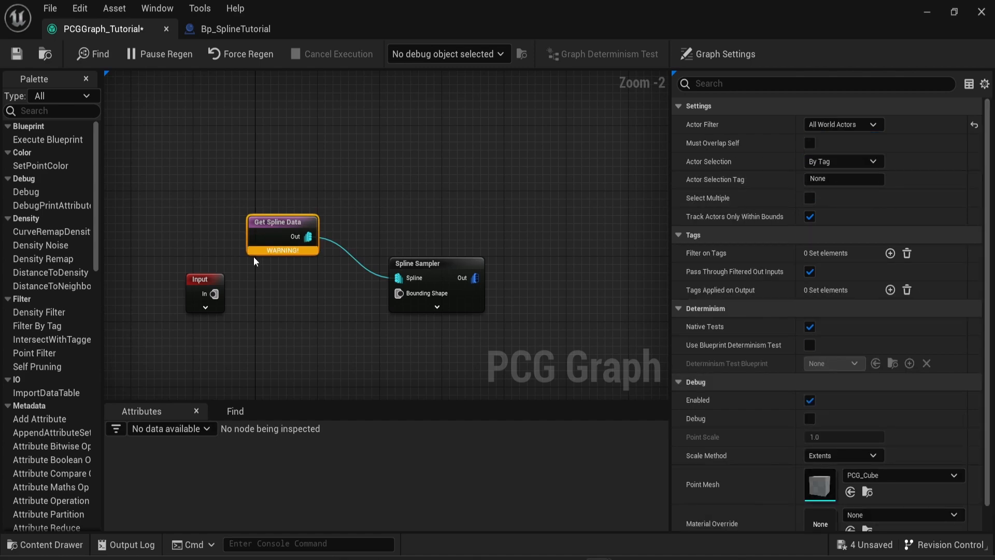
{"action": "mouse_move", "coordinate": [268, 257]}
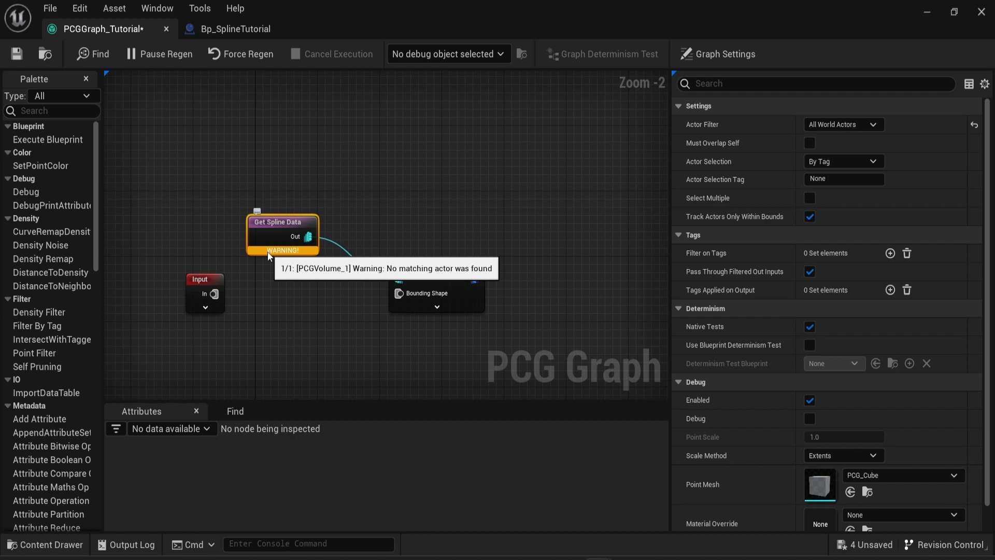
{"action": "left_click", "coordinate": [234, 29]}
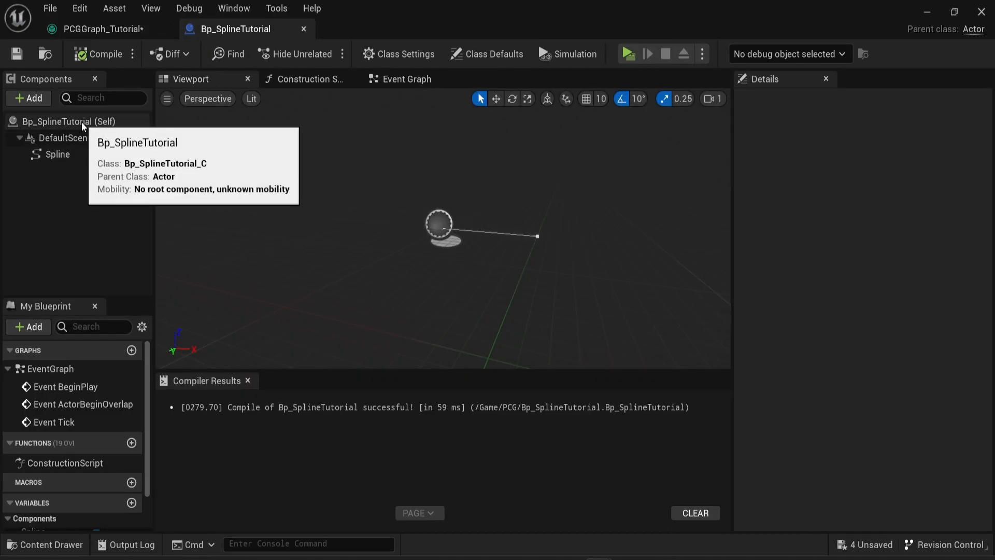
Step: Add the actor tag SplineTutorial in Bp_SplineTutorial's class defaults
{"action": "left_click", "coordinate": [492, 54]}
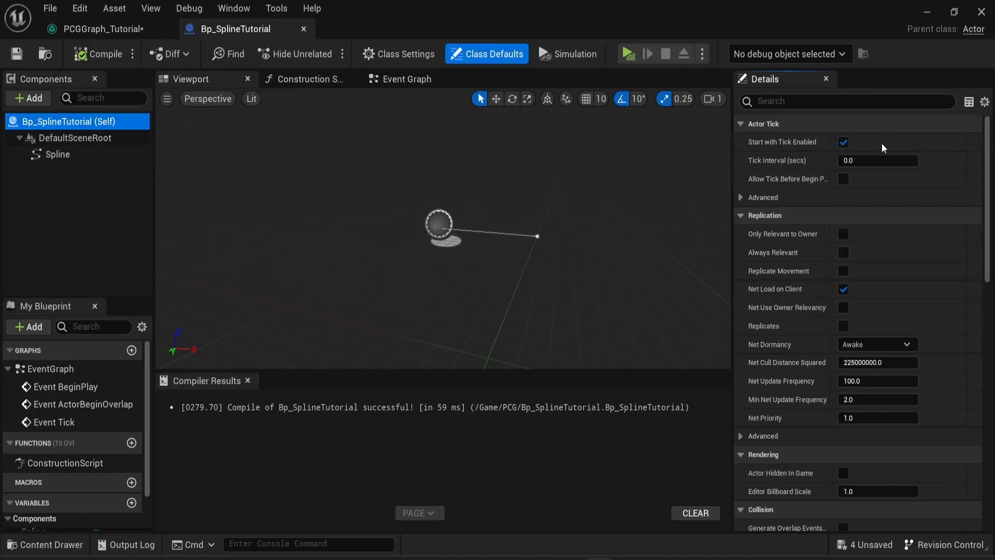
{"action": "mouse_move", "coordinate": [846, 98]}
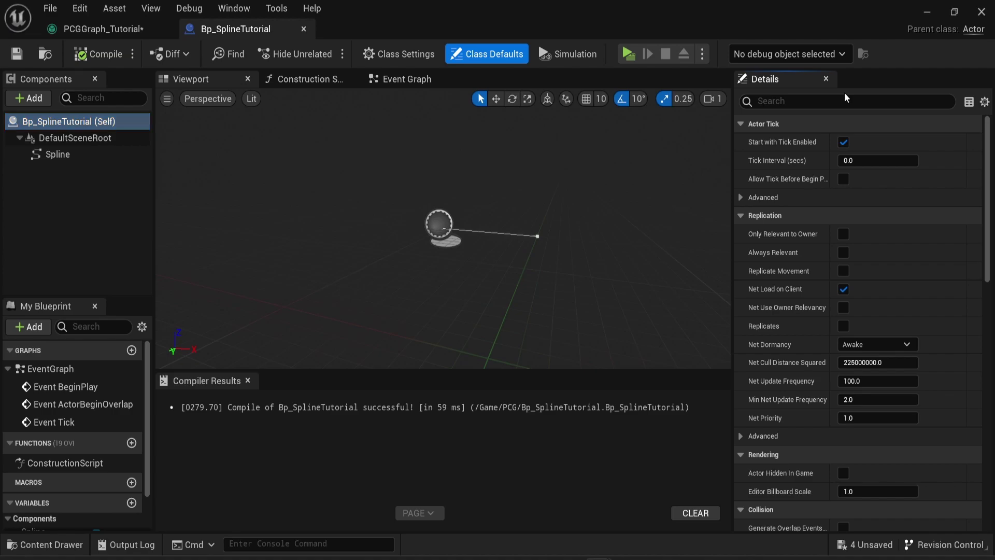
{"action": "type", "text": "tag"}
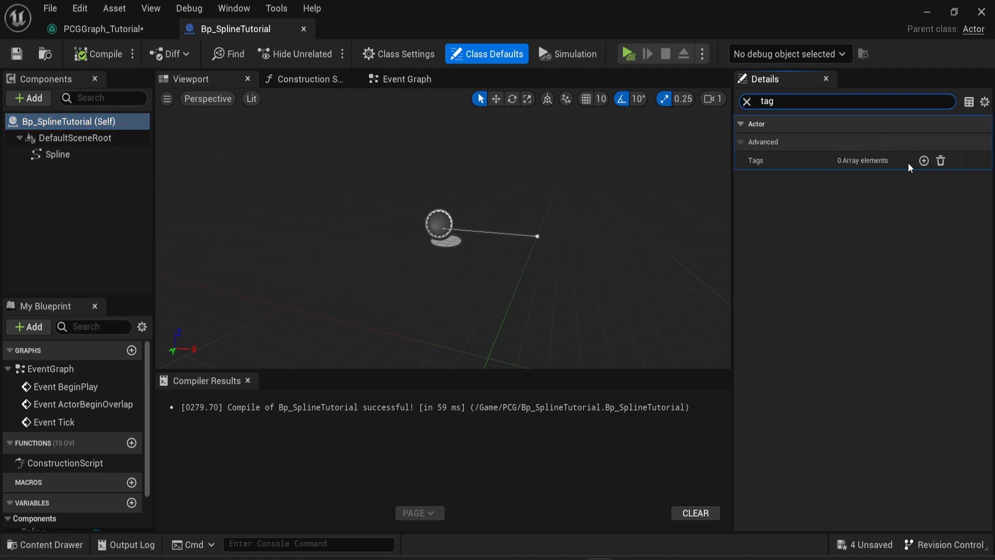
{"action": "left_click", "coordinate": [924, 160]}
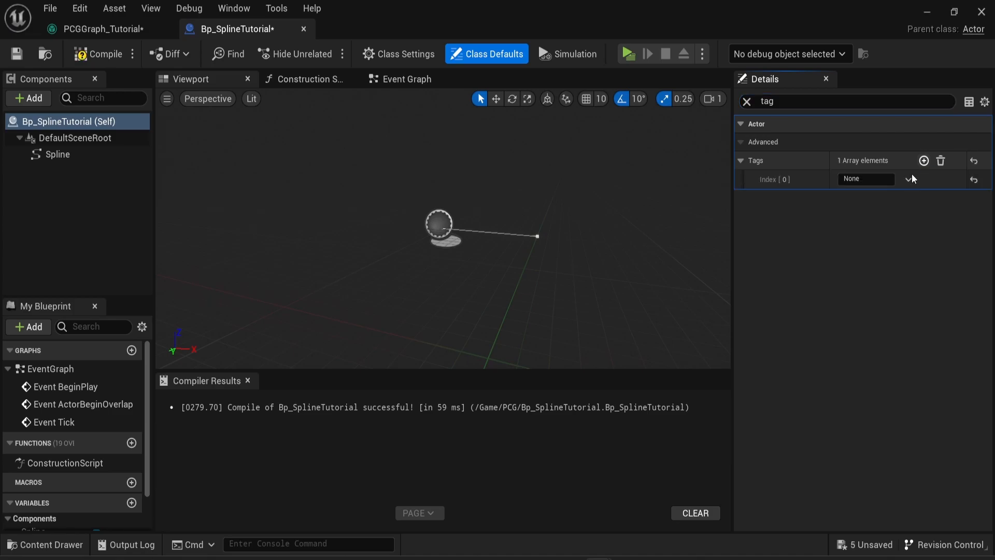
{"action": "left_click", "coordinate": [865, 178]}
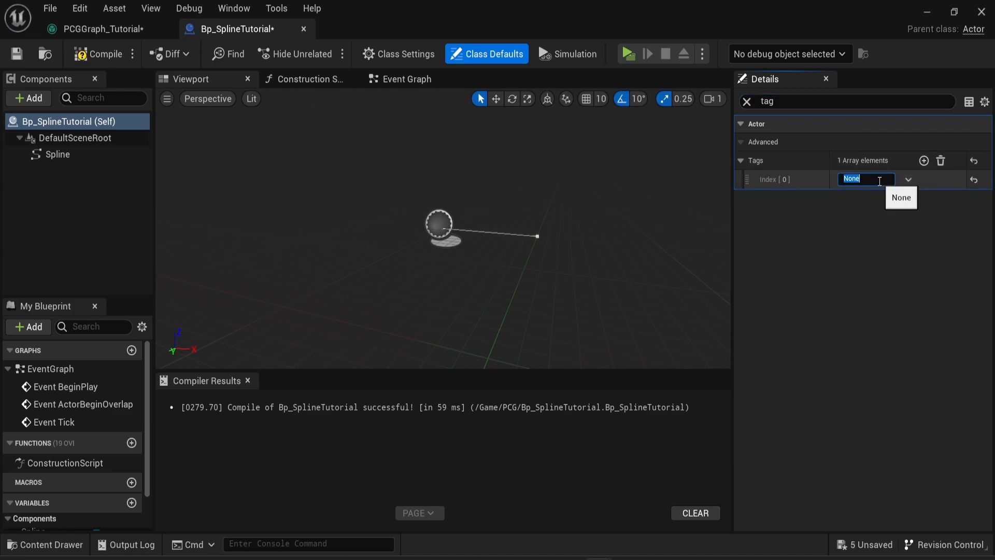
{"action": "type", "text": "SplineTutorial"}
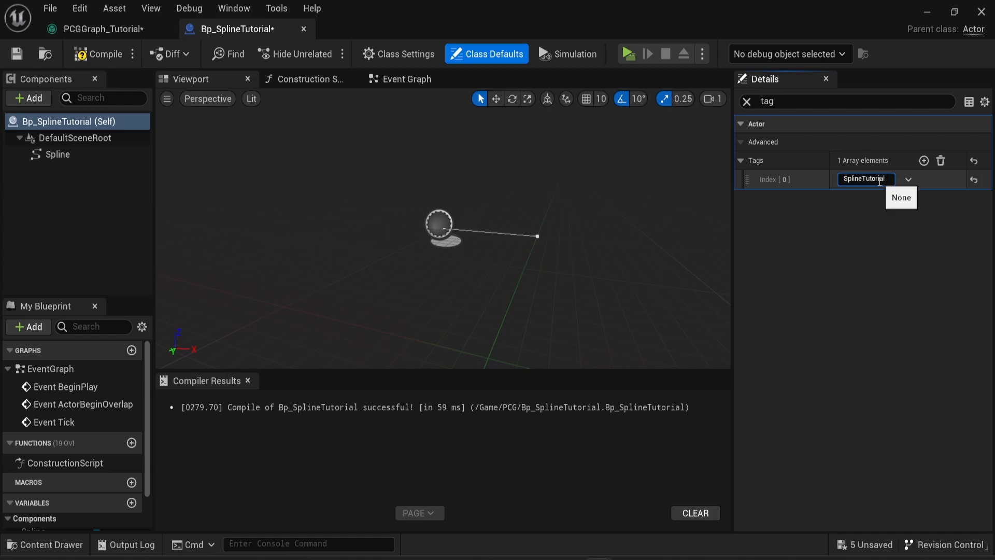
{"action": "left_click", "coordinate": [833, 191]}
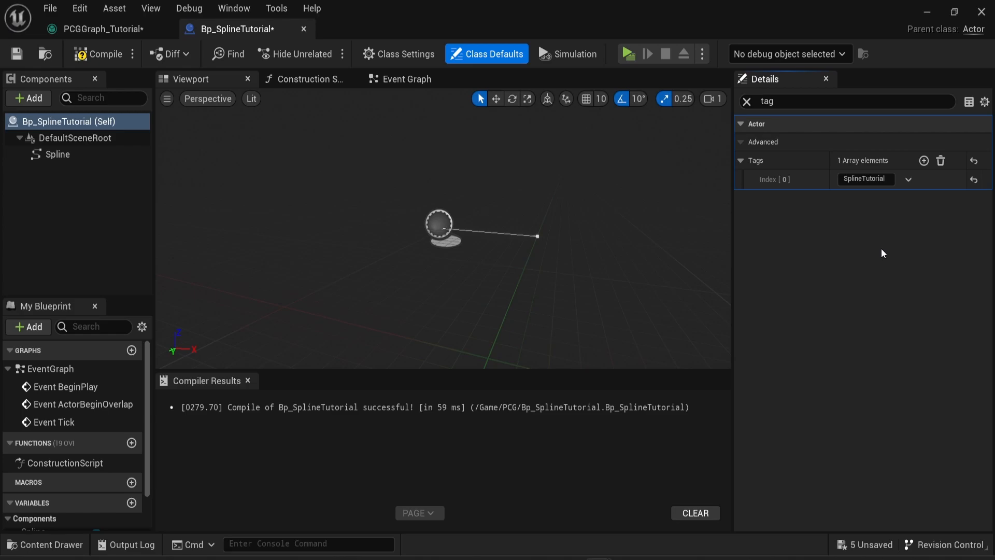
{"action": "mouse_move", "coordinate": [752, 134]}
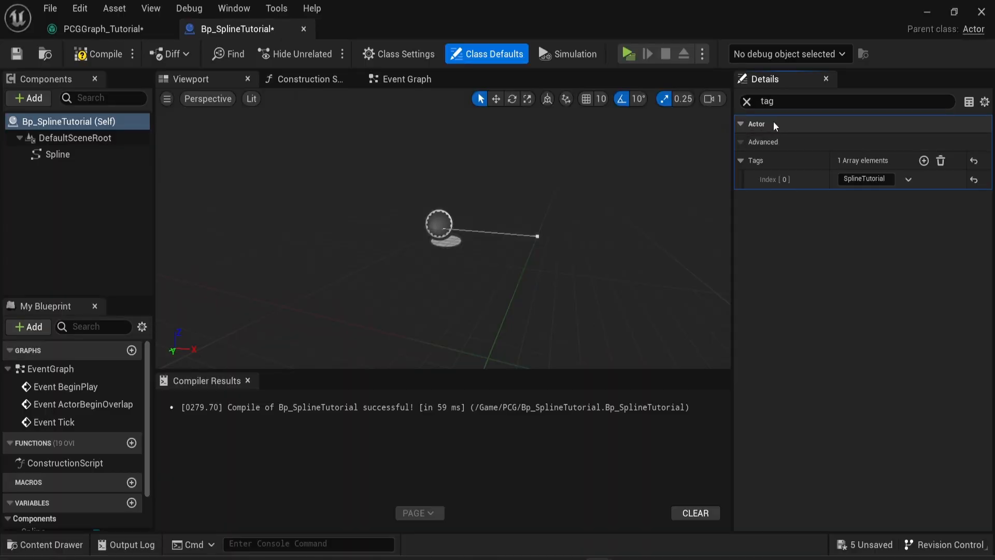
{"action": "mouse_move", "coordinate": [292, 185]}
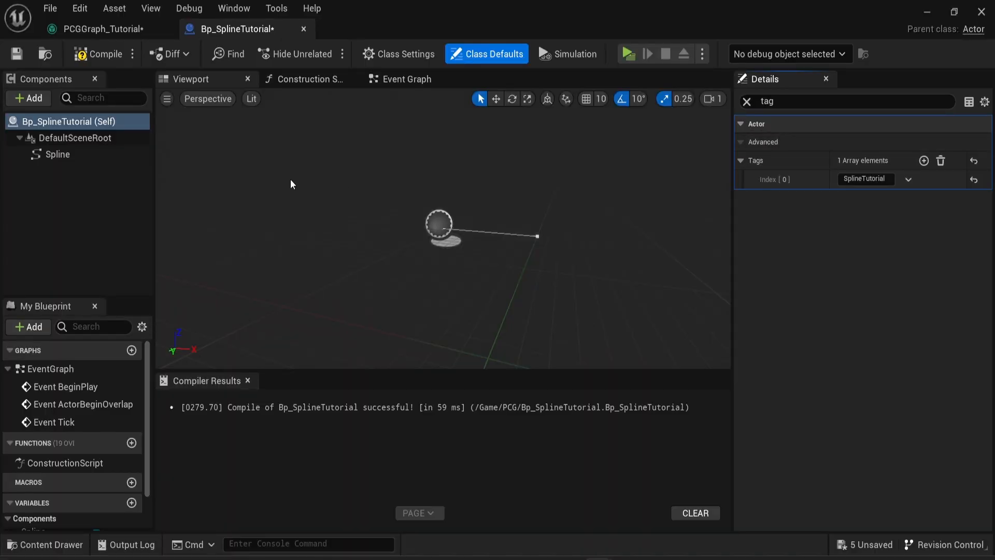
Step: Check the Spline component's tags, clear the filter and return to the PCG graph
{"action": "left_click", "coordinate": [746, 102]}
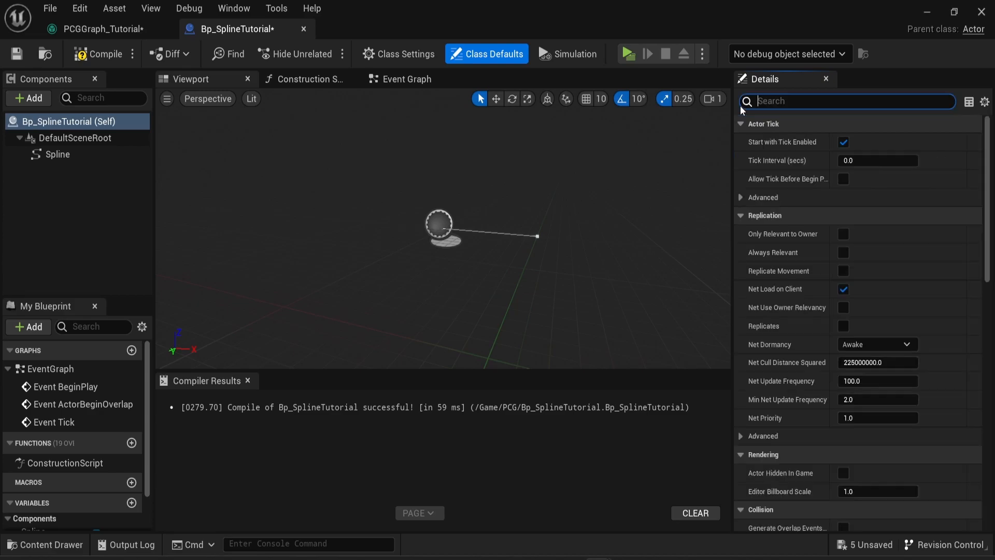
{"action": "mouse_move", "coordinate": [54, 123]}
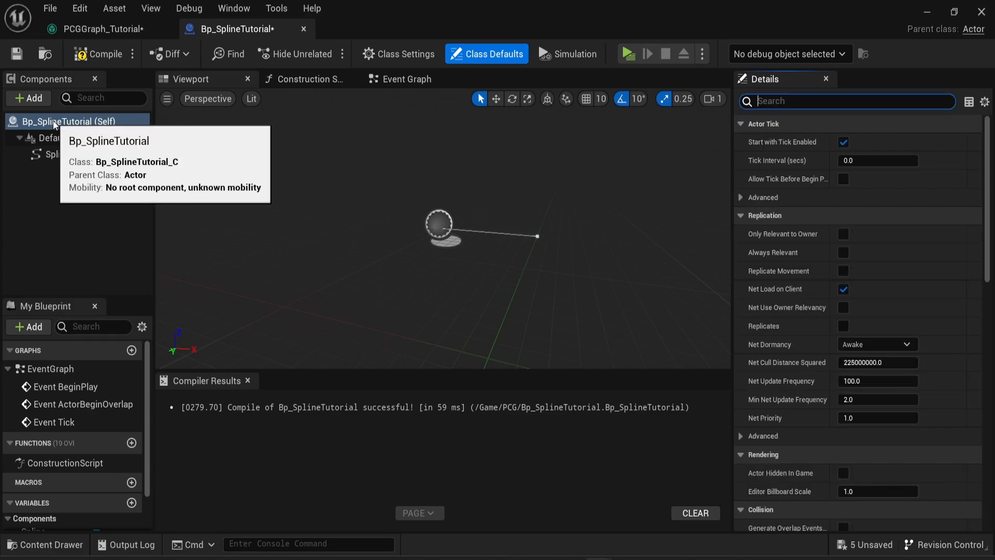
{"action": "left_click", "coordinate": [56, 153]}
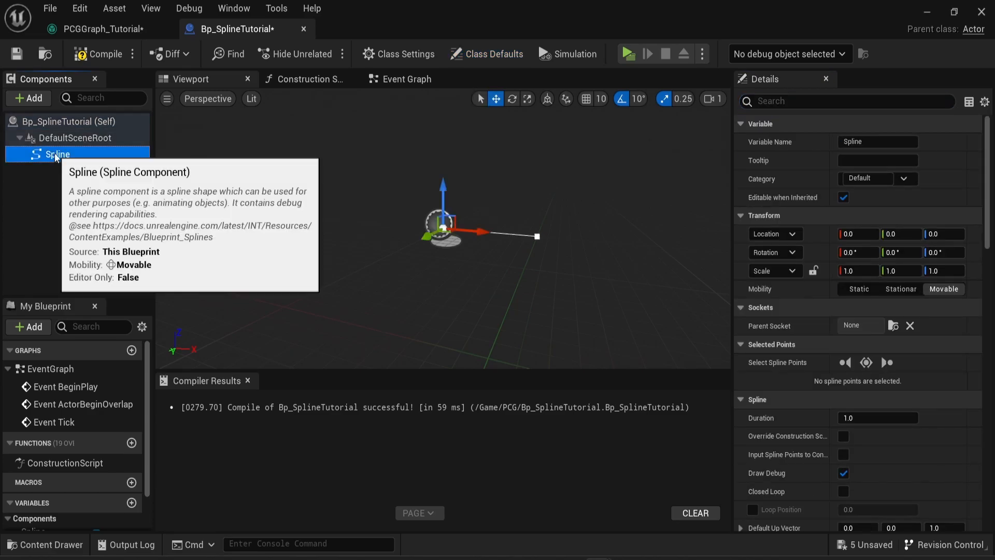
{"action": "type", "text": "tag"}
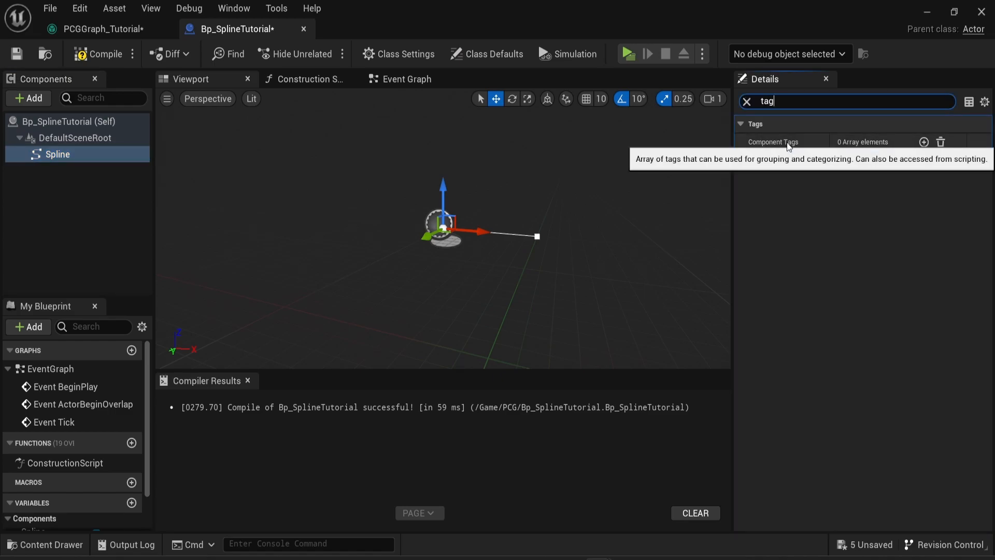
{"action": "mouse_move", "coordinate": [784, 150]}
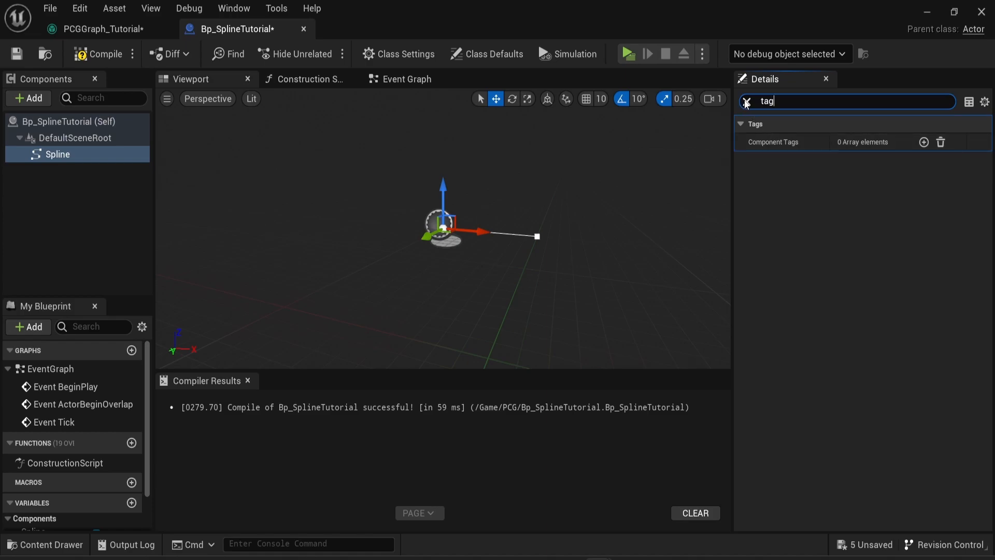
{"action": "left_click", "coordinate": [747, 102]}
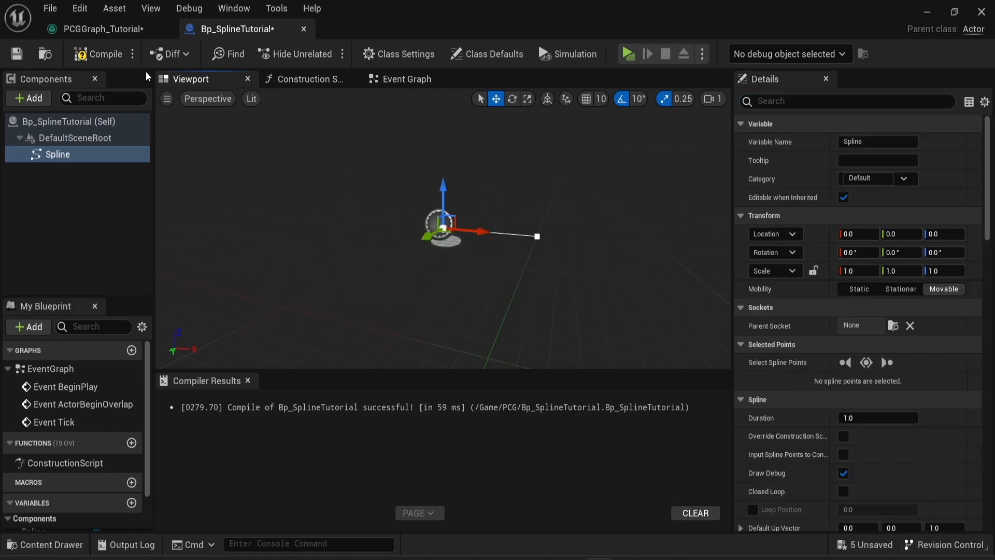
{"action": "left_click", "coordinate": [93, 29]}
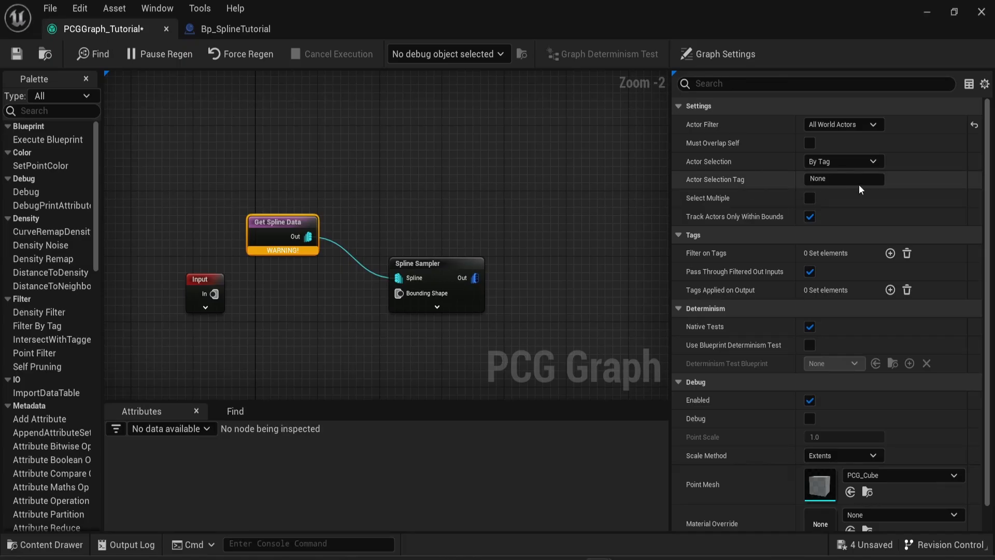
Step: Set the Get Spline Data node's Actor Selection Tag to SplineTutorial
{"action": "left_click", "coordinate": [844, 178]}
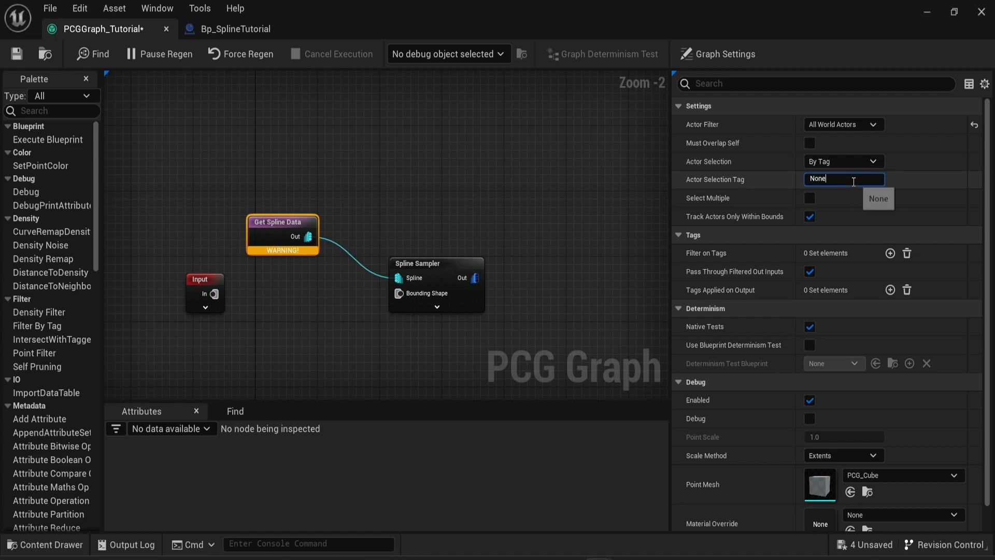
{"action": "type", "text": "SplineTutorial"}
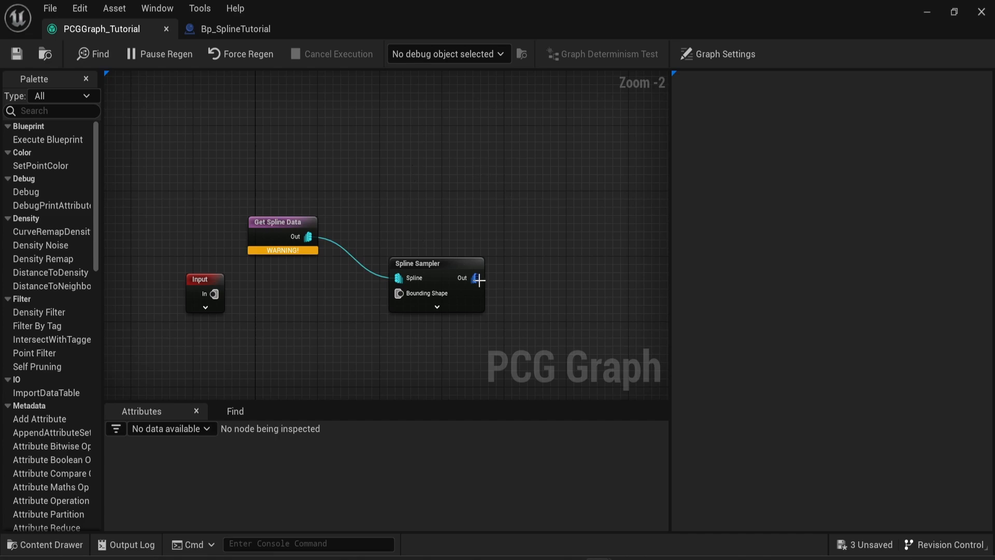
Step: Attach a Static Mesh Spawner to the sampler output and give it a metal guard-rail mesh entry
{"action": "left_click_drag", "start_coordinate": [476, 278], "coordinate": [515, 278]}
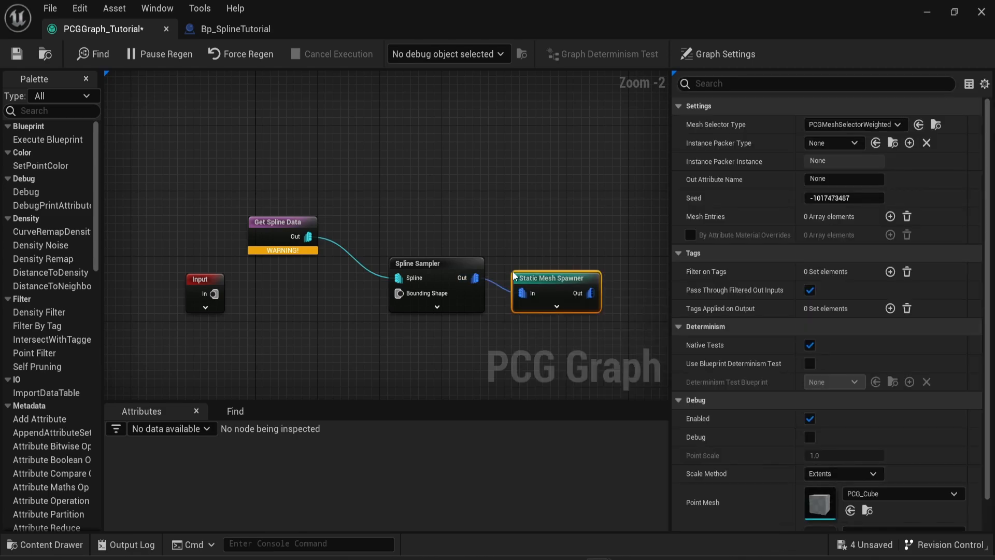
{"action": "mouse_move", "coordinate": [891, 217]}
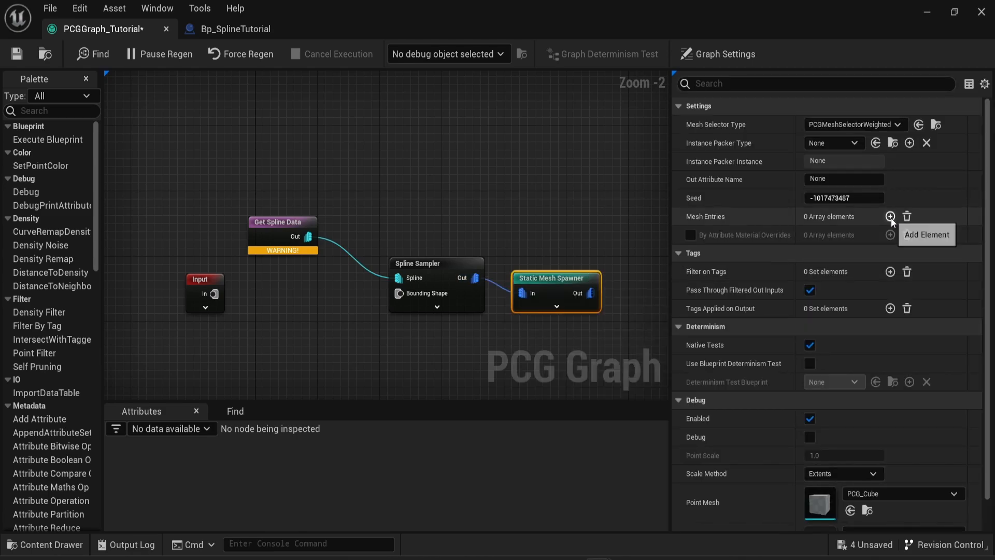
{"action": "left_click", "coordinate": [889, 216]}
{"action": "type", "text": "metal"}
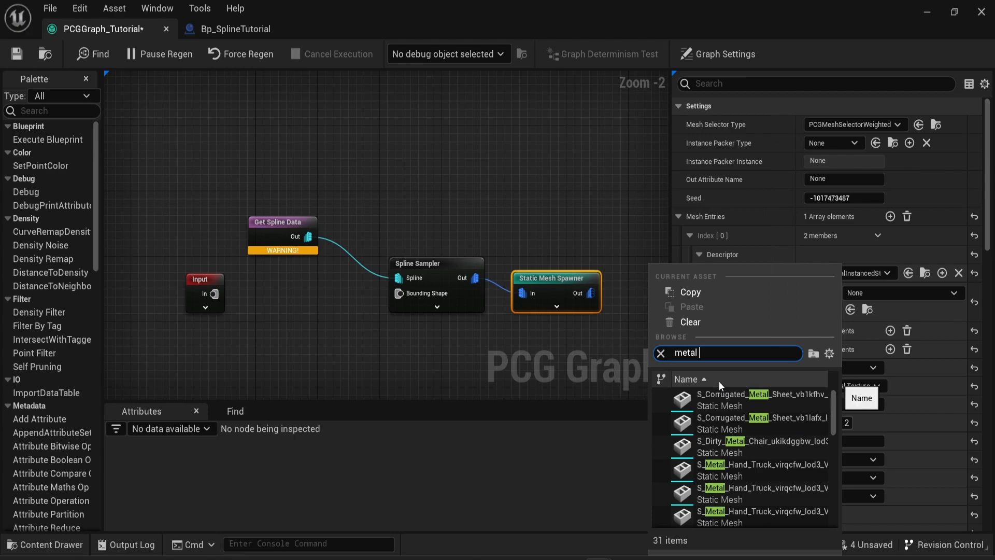
{"action": "type", "text": "modu"}
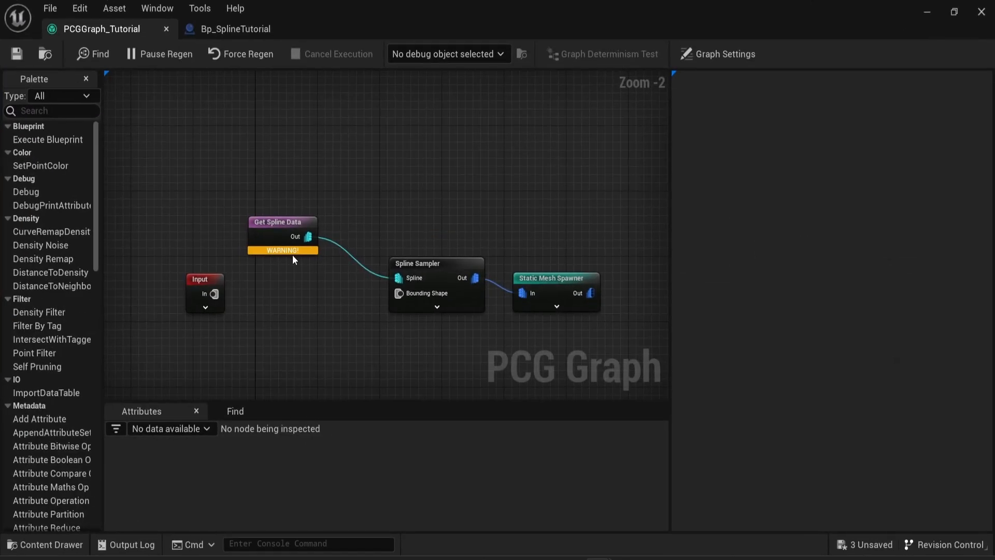
Step: Verify Get Spline Data selects By Tag with tag SplineTutorial and no longer warns
{"action": "left_click", "coordinate": [282, 221]}
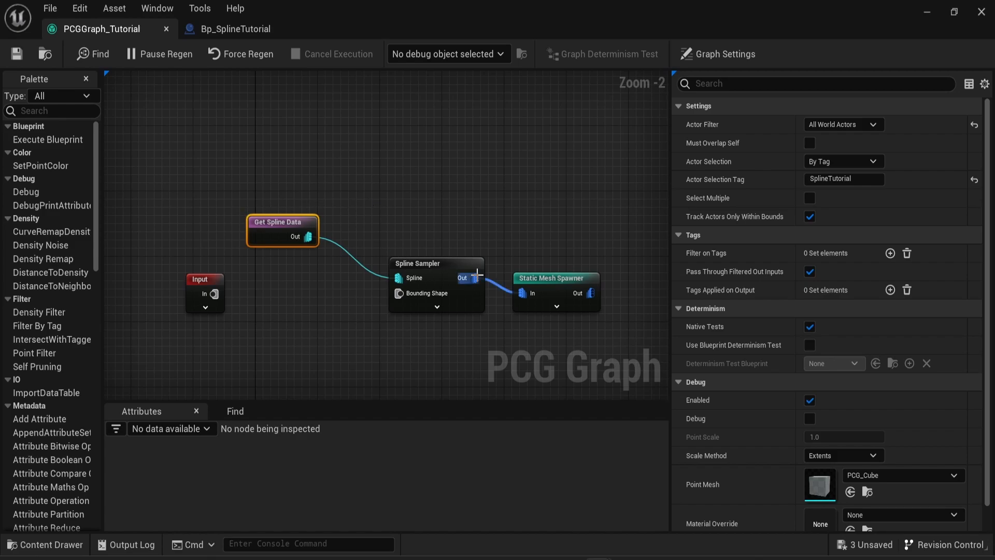
{"action": "mouse_move", "coordinate": [476, 278]}
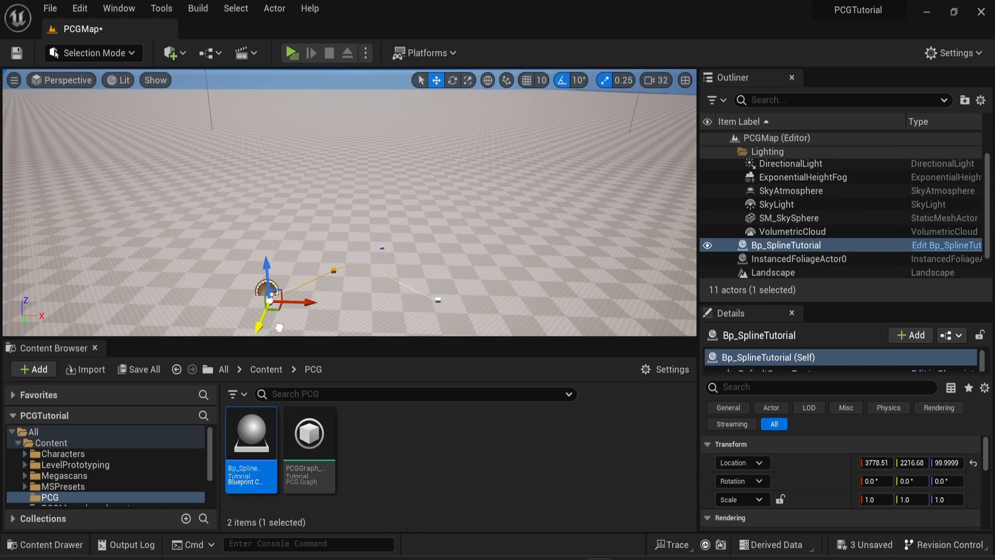
Step: Select the Landscape, apply the PCG graph, and select Bp_SplineTutorial so rails spawn along the spline
{"action": "left_click", "coordinate": [772, 273]}
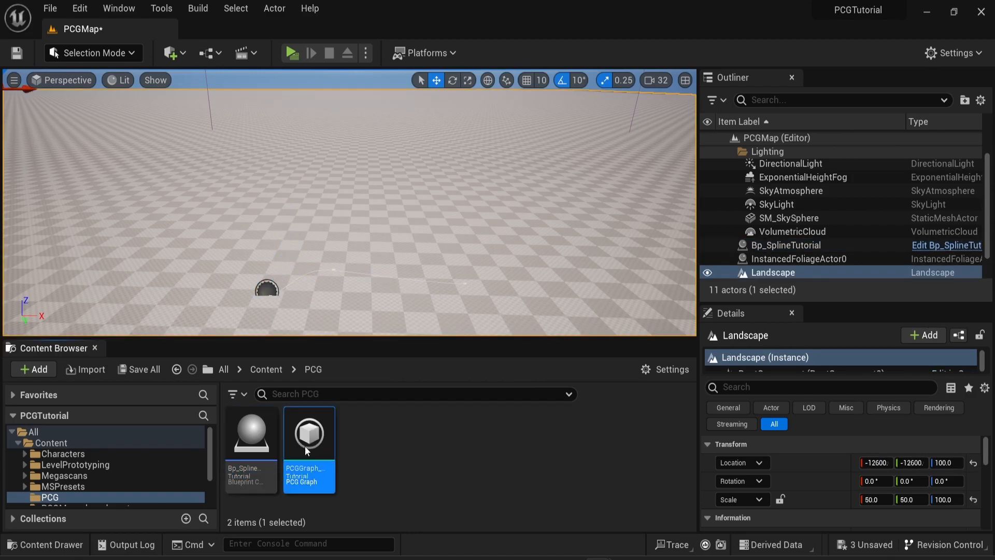
{"action": "double_click", "coordinate": [309, 433]}
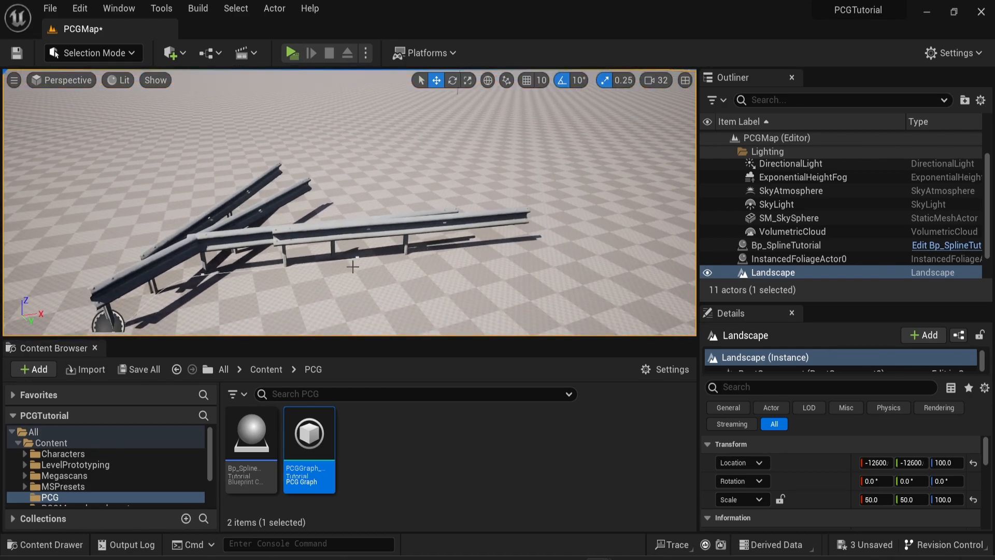
{"action": "left_click", "coordinate": [786, 245]}
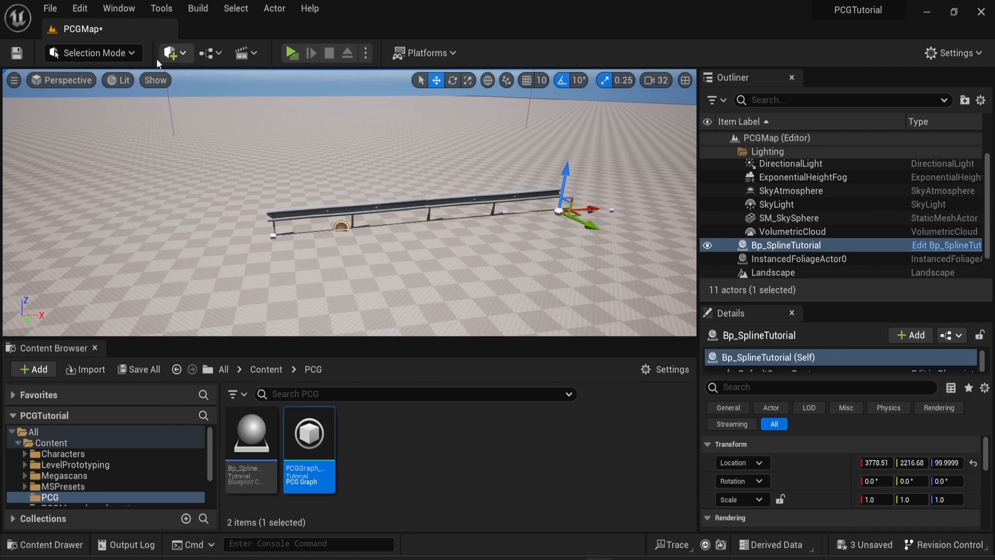
{"action": "left_click", "coordinate": [92, 53]}
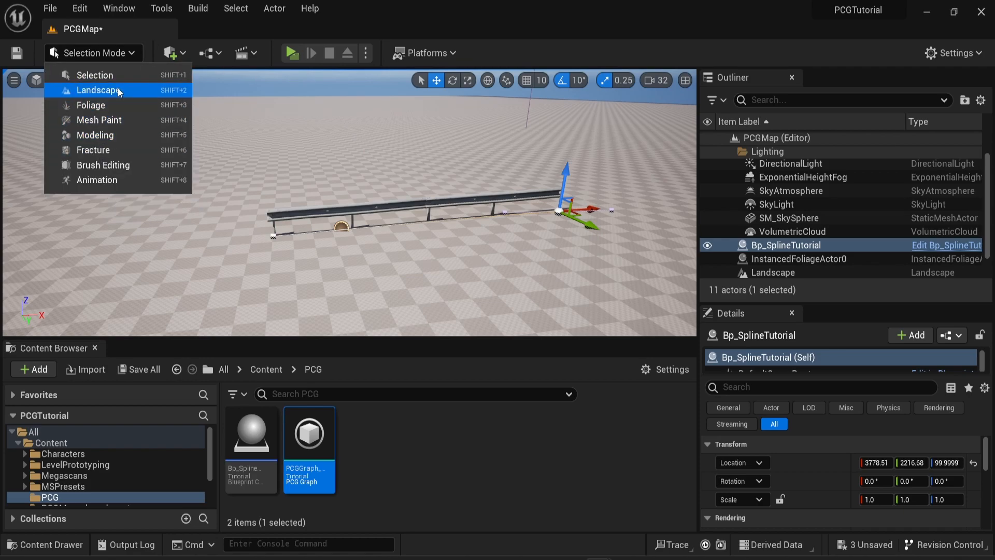
{"action": "left_click", "coordinate": [98, 89]}
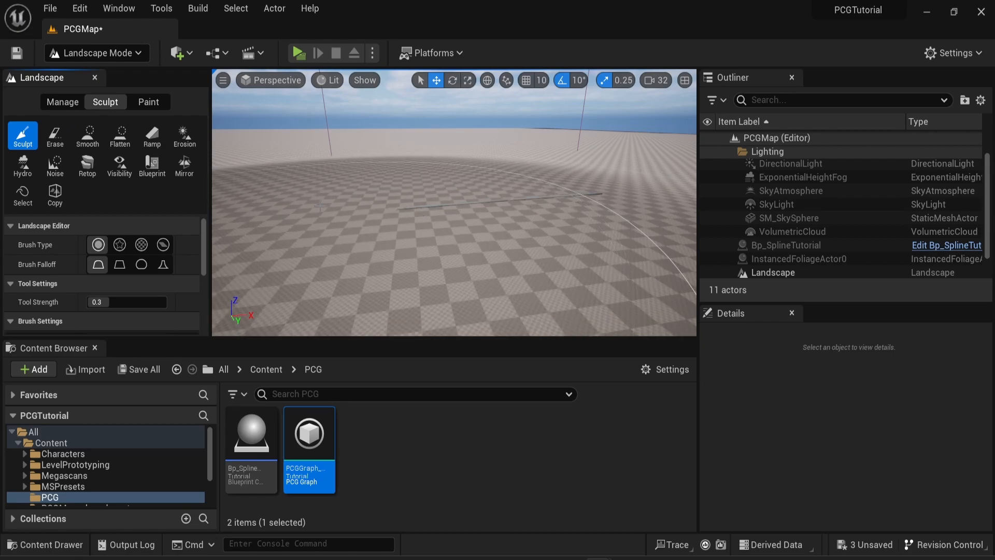
{"action": "left_click", "coordinate": [93, 53]}
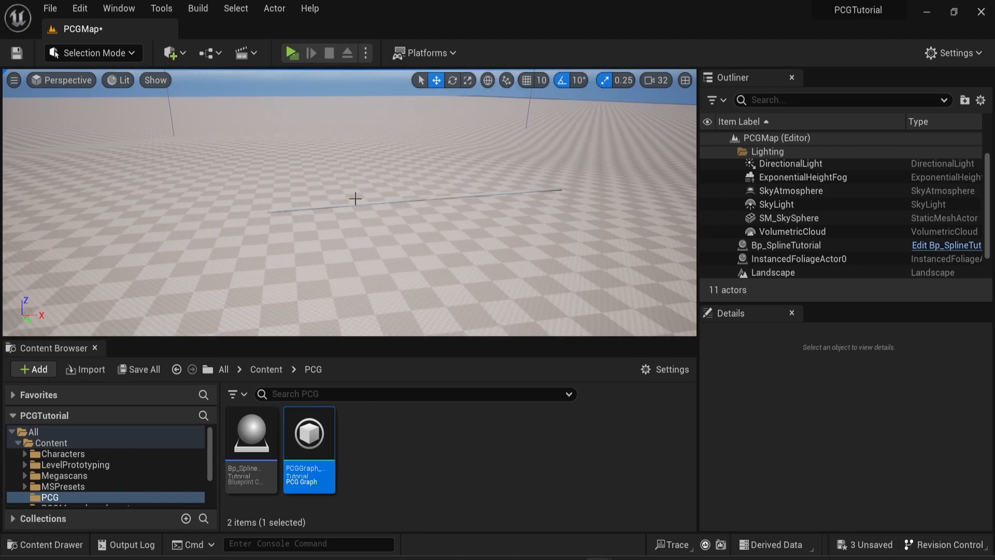
{"action": "left_click", "coordinate": [786, 244]}
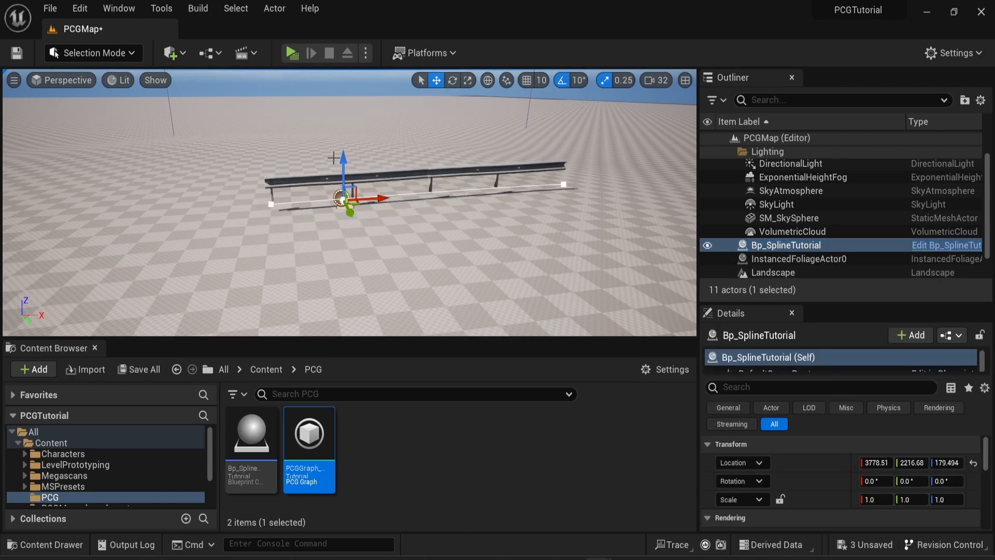
{"action": "key", "text": "Ctrl+Z"}
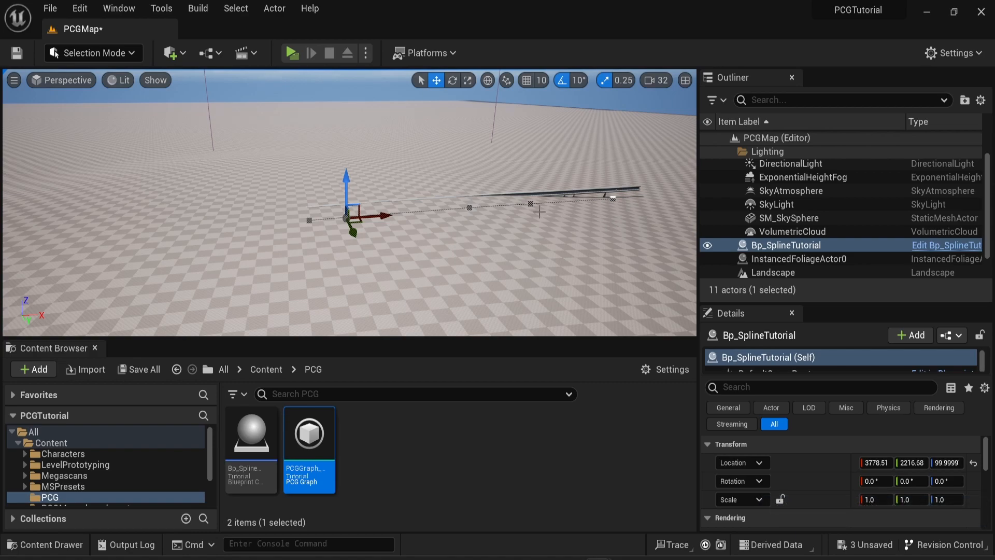
{"action": "double_click", "coordinate": [310, 433]}
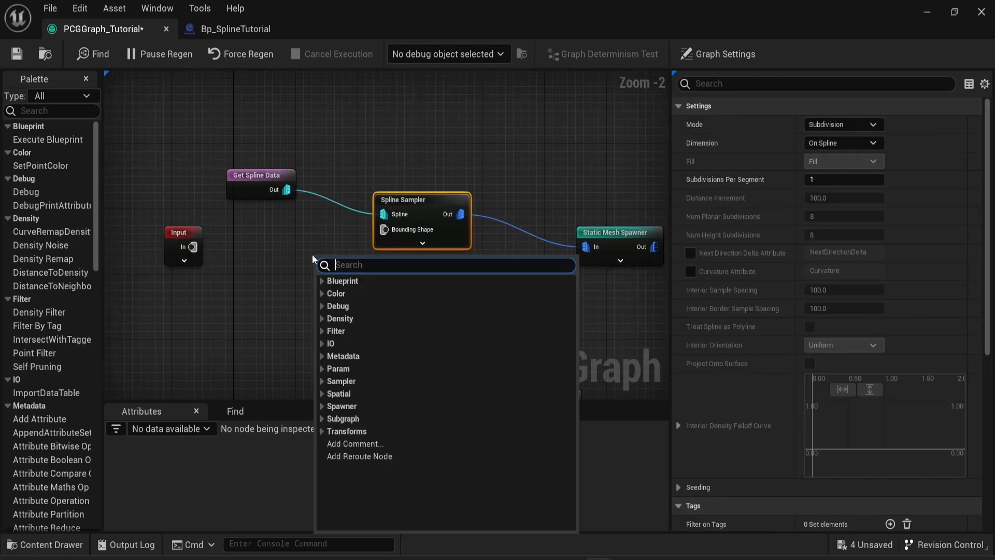
Step: Add a Projection node after Spline Sampler and wire Input's Landscape pin to its Projection Target
{"action": "left_click", "coordinate": [342, 407]}
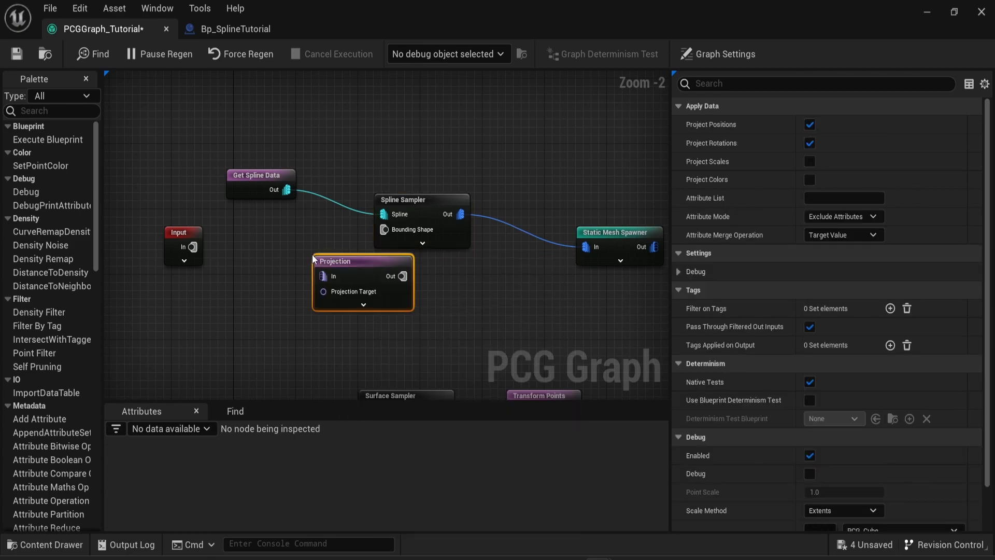
{"action": "scroll", "scroll_direction": "down", "scroll_amount": 3}
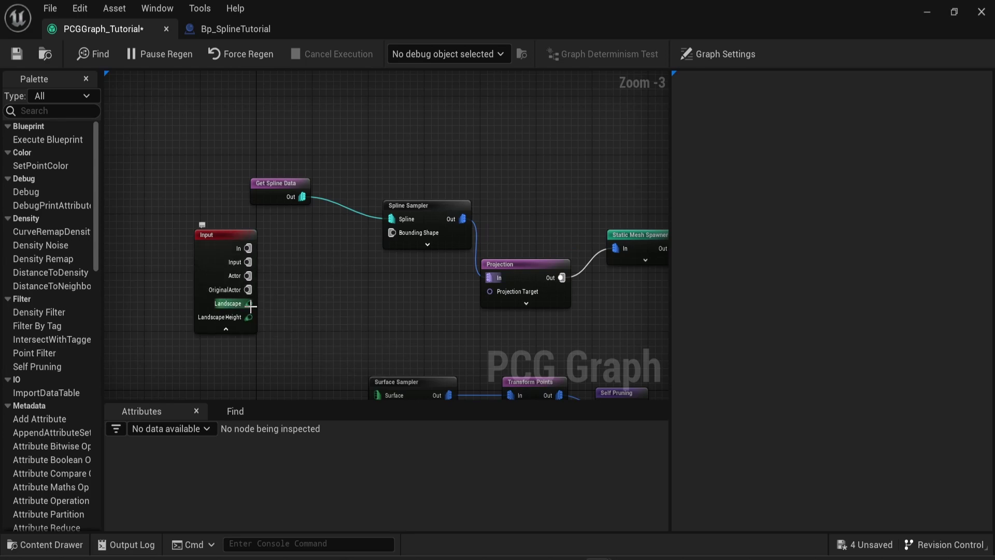
{"action": "left_click_drag", "start_coordinate": [252, 304], "coordinate": [490, 278]}
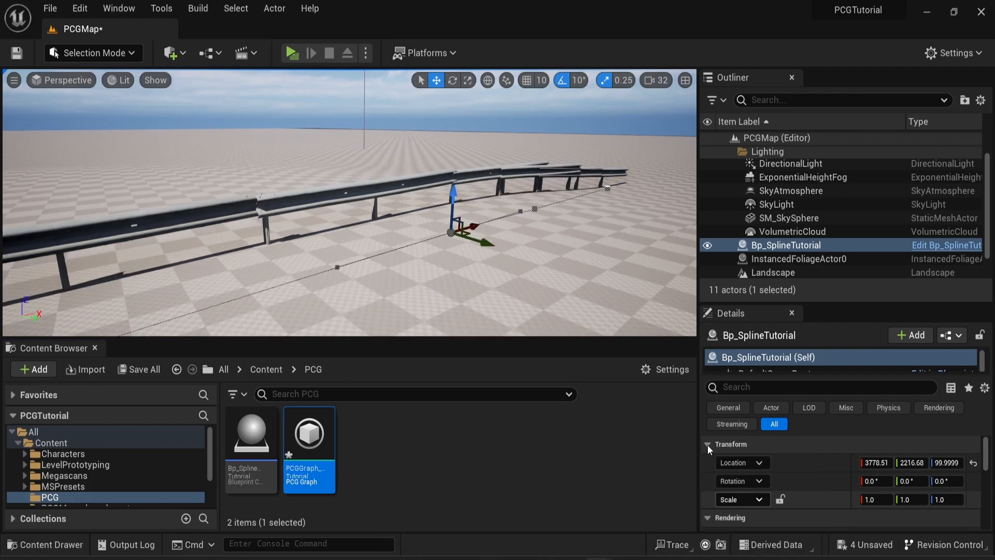
{"action": "double_click", "coordinate": [310, 432]}
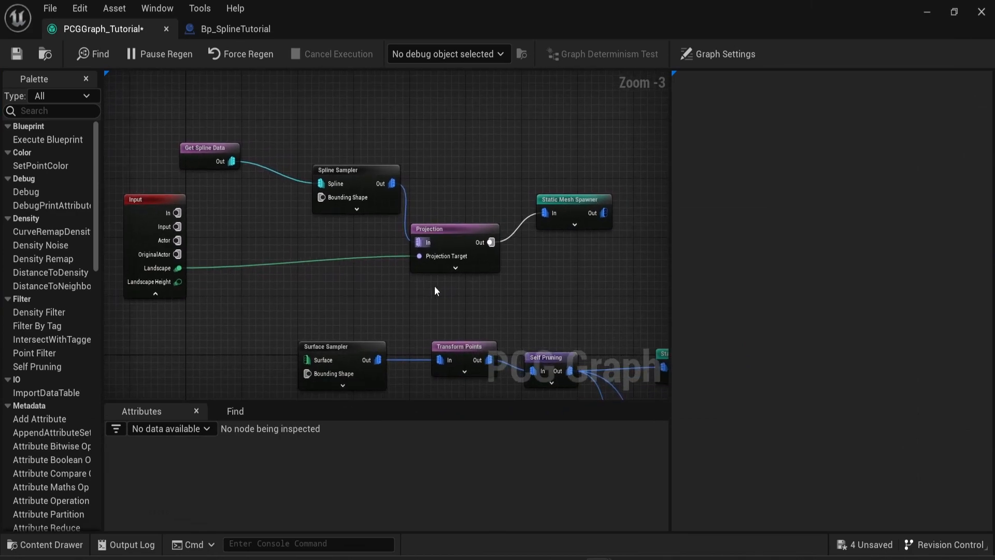
{"action": "mouse_move", "coordinate": [462, 231]}
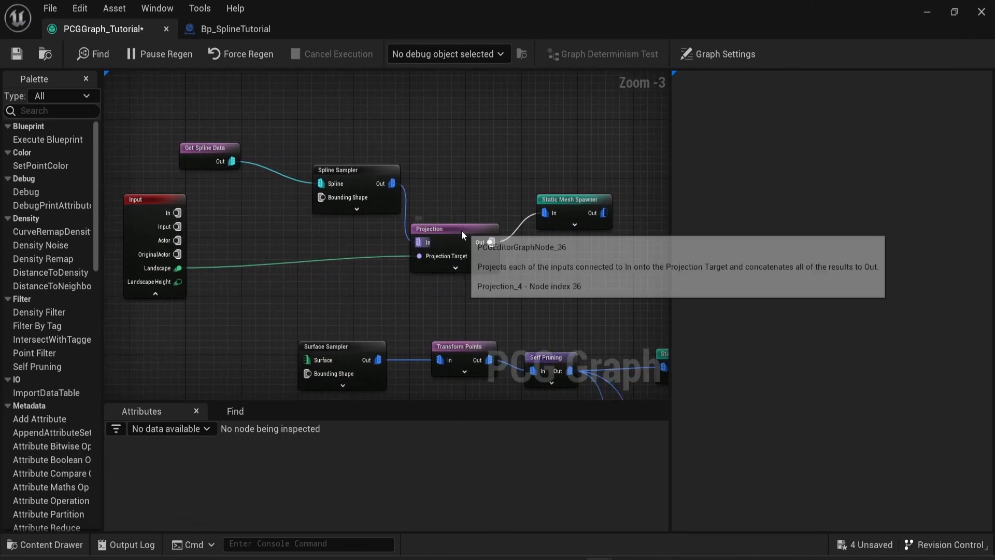
Step: Select the Projection node to show its settings for disabling Project Rotations
{"action": "left_click", "coordinate": [455, 229]}
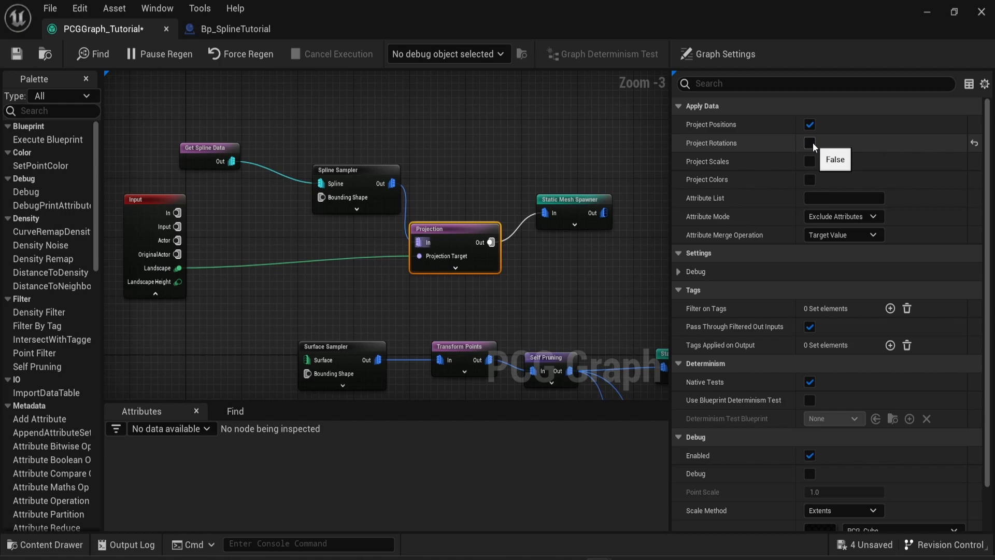
{"action": "mouse_move", "coordinate": [931, 22]}
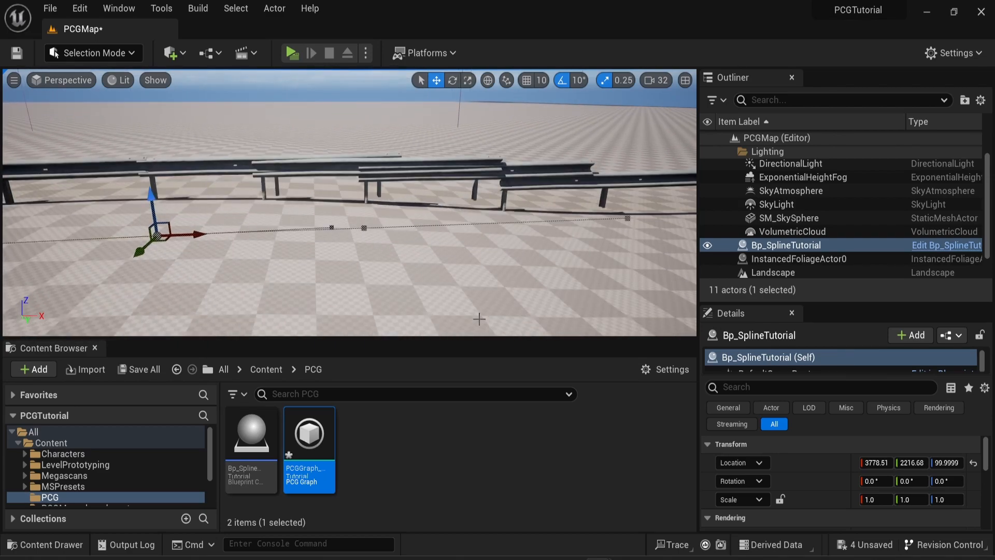
{"action": "double_click", "coordinate": [309, 433]}
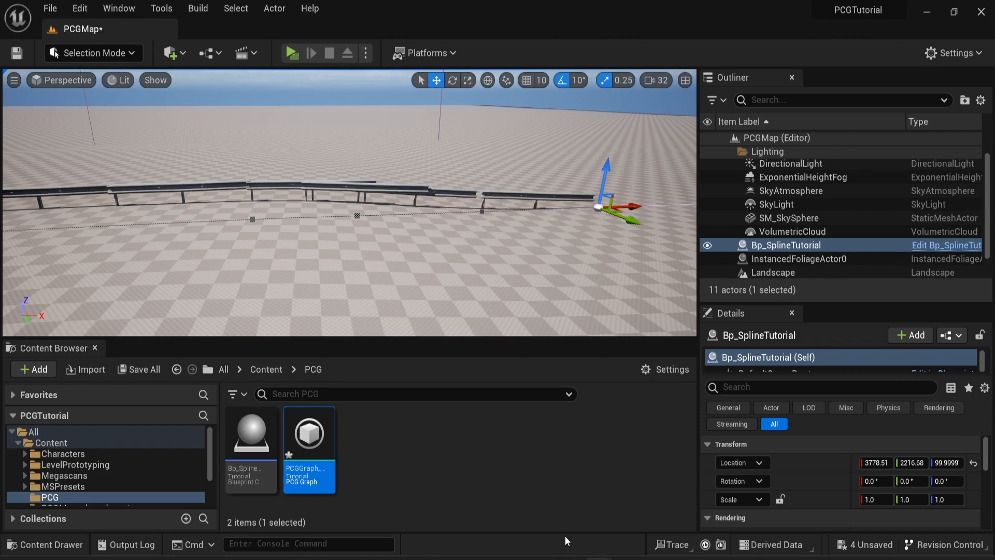
{"action": "mouse_move", "coordinate": [514, 543]}
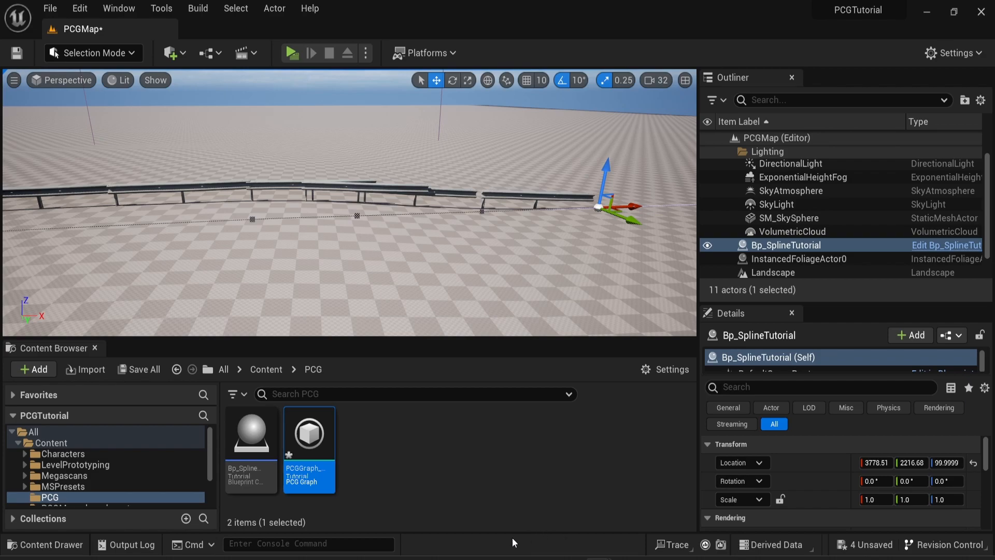